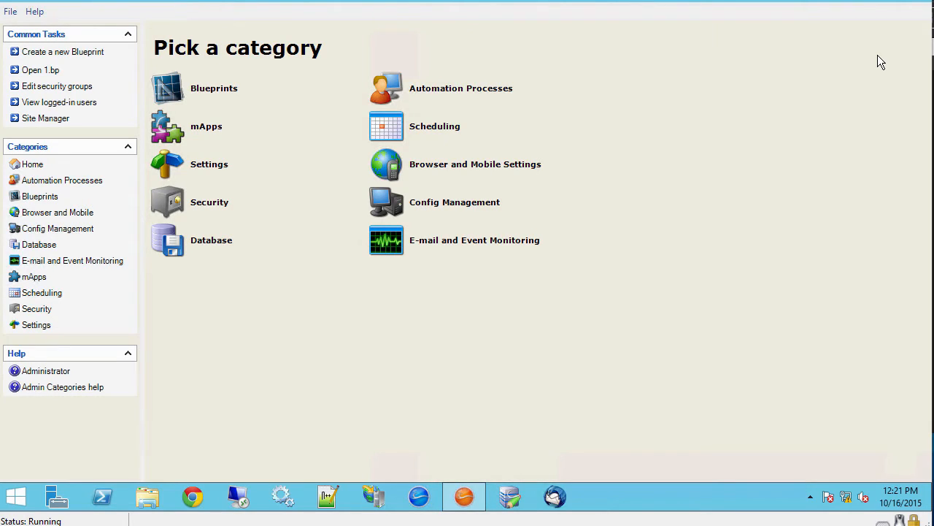
{"action": "mouse_move", "coordinate": [861, 80]}
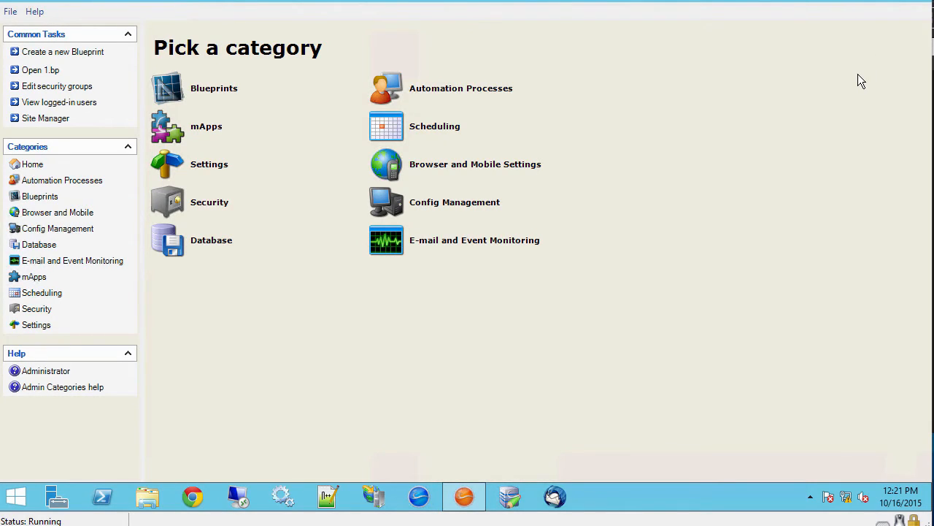
{"action": "mouse_move", "coordinate": [762, 131]}
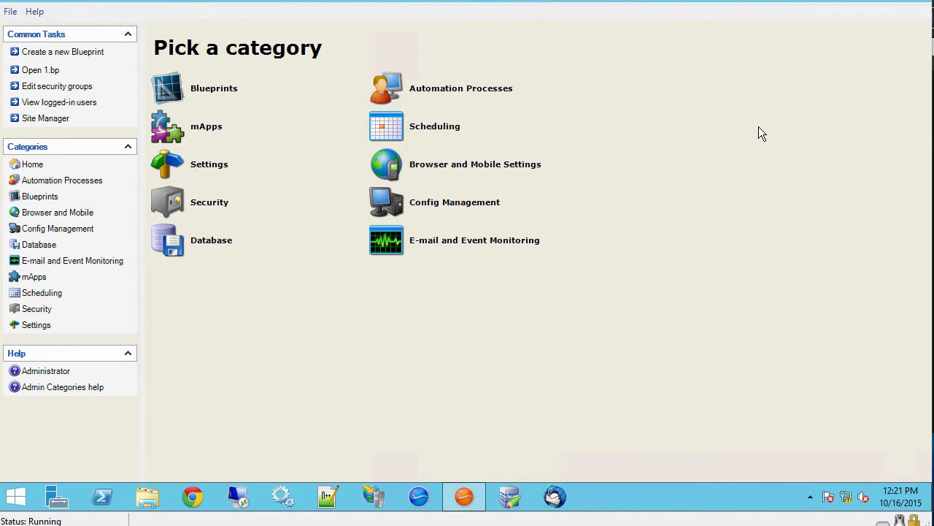
{"action": "mouse_move", "coordinate": [734, 110]}
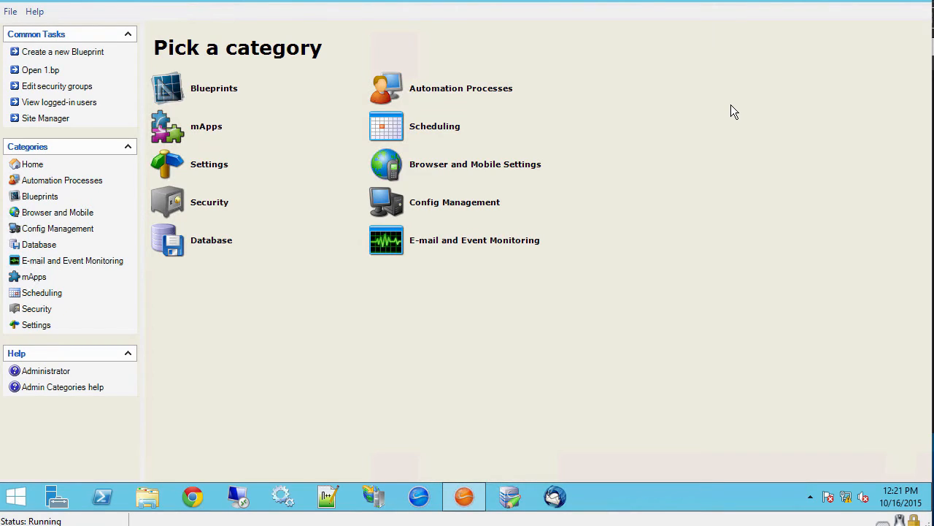
{"action": "mouse_move", "coordinate": [677, 82]}
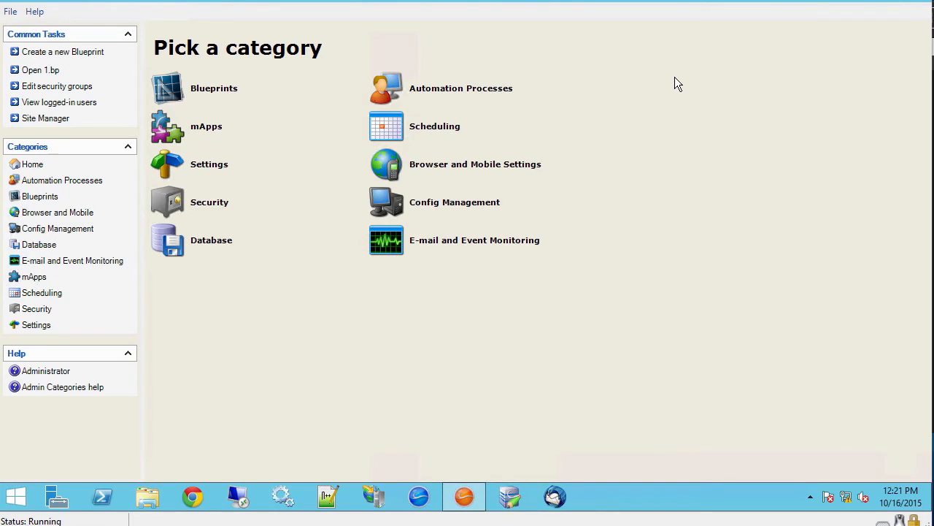
{"action": "mouse_move", "coordinate": [487, 16]}
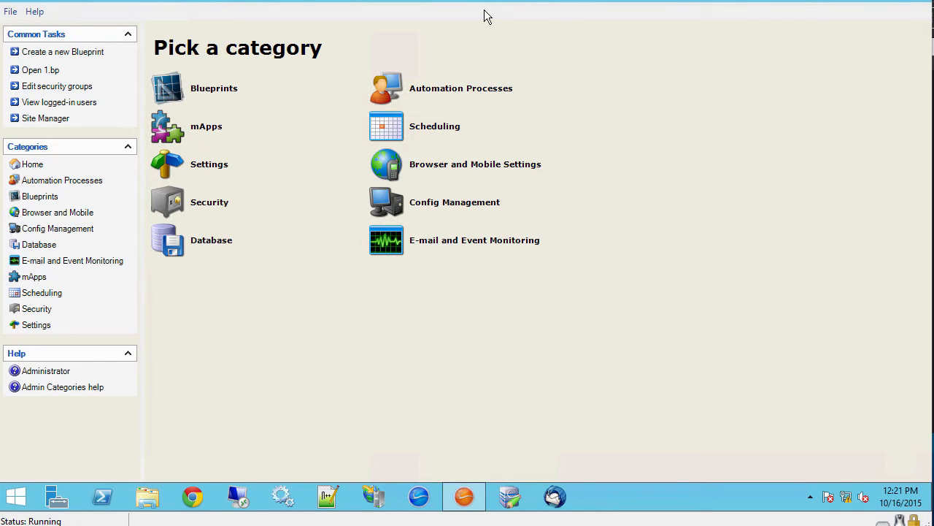
{"action": "mouse_move", "coordinate": [625, 94]}
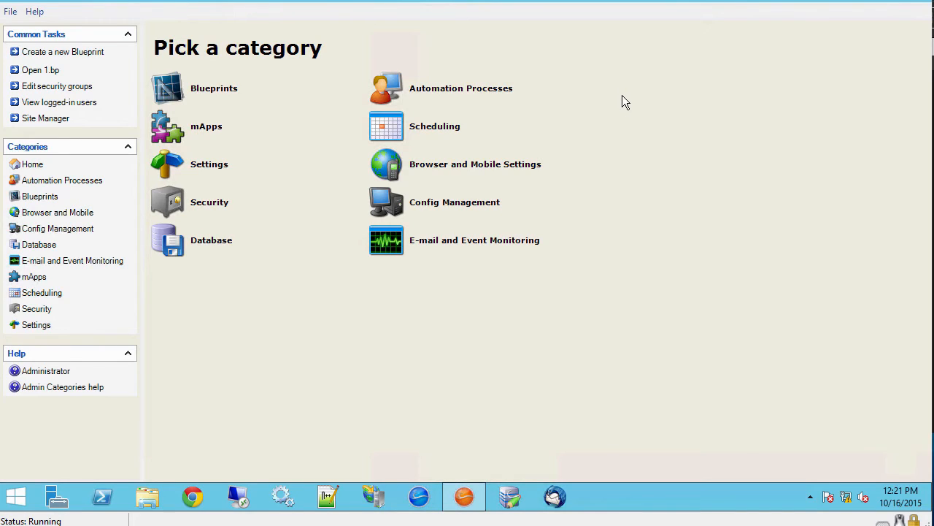
{"action": "mouse_move", "coordinate": [226, 123]}
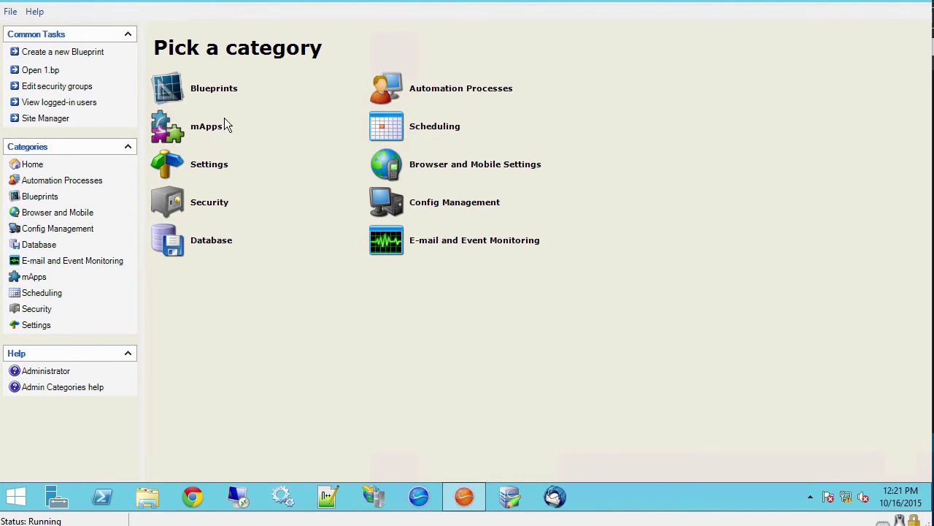
- Open Edit security groups from the Security category and move the window left
{"action": "left_click", "coordinate": [210, 201]}
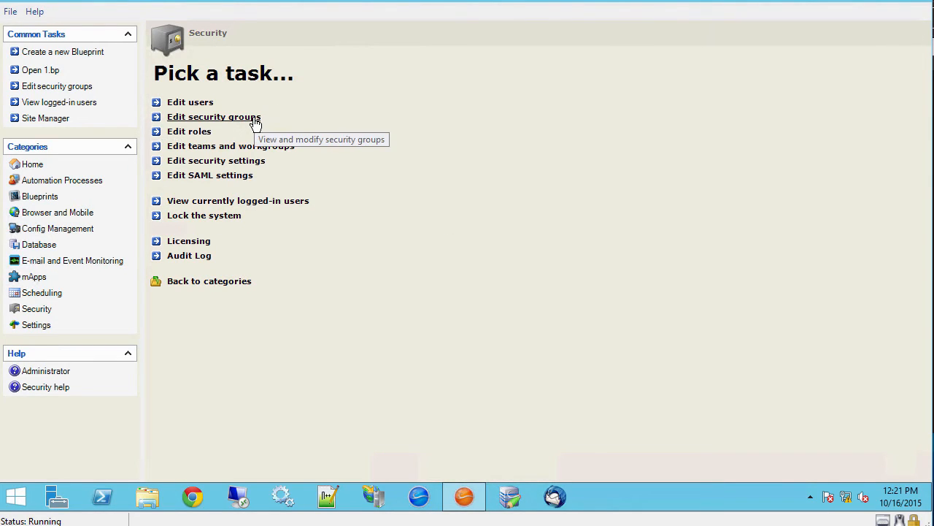
{"action": "left_click", "coordinate": [214, 116]}
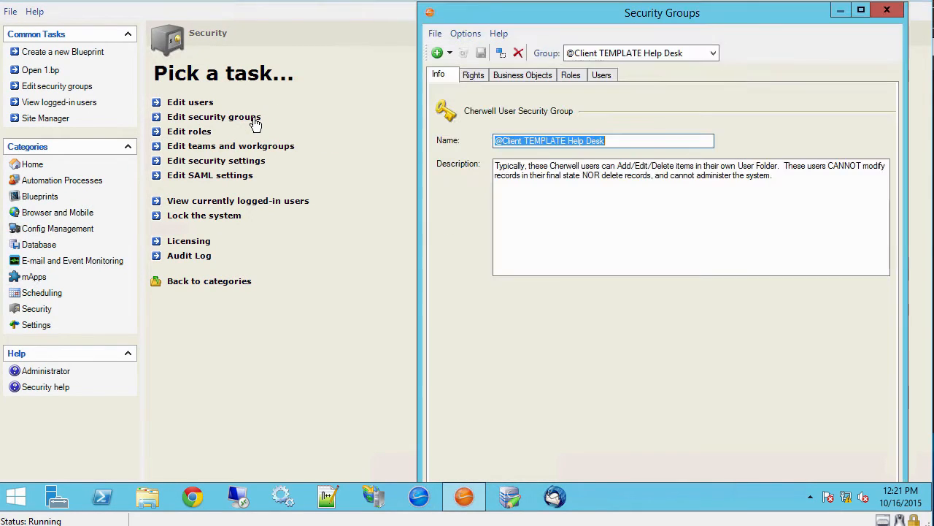
{"action": "mouse_move", "coordinate": [780, 20]}
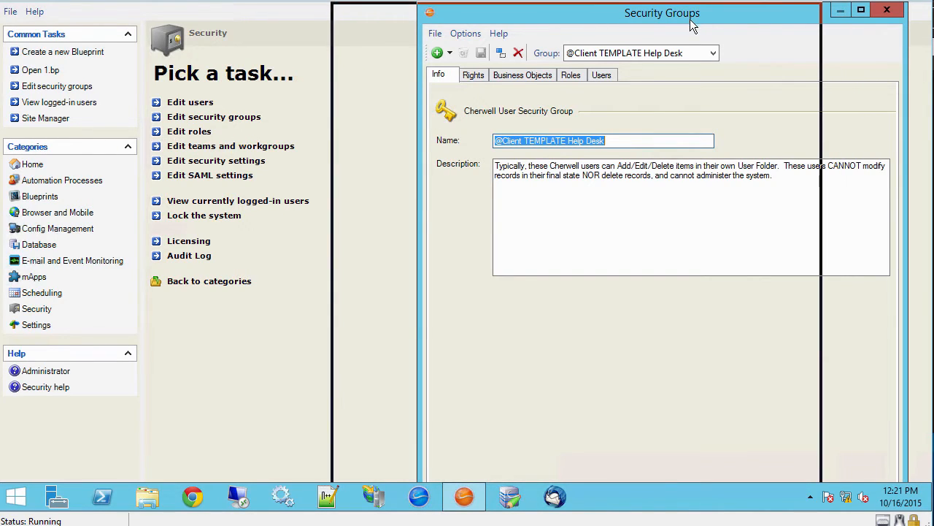
{"action": "left_click_drag", "start_coordinate": [662, 12], "coordinate": [575, 15]}
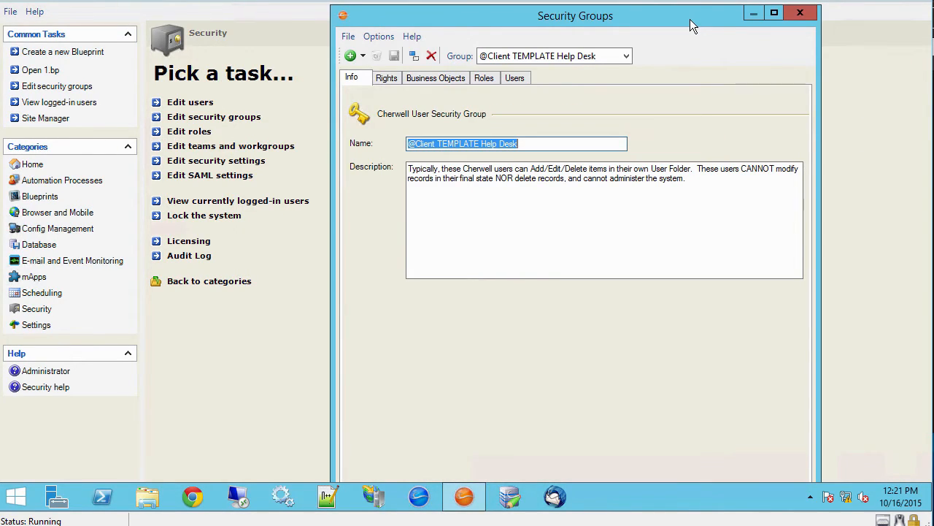
{"action": "mouse_move", "coordinate": [692, 73]}
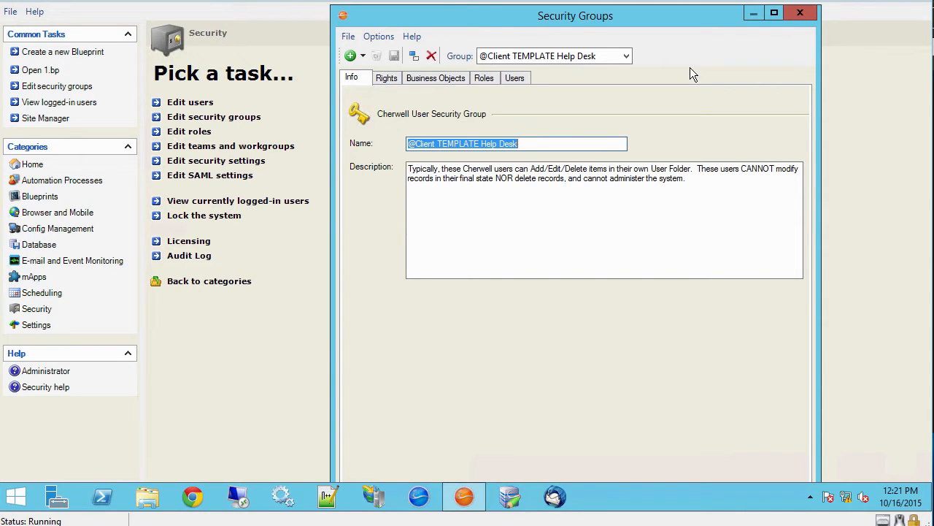
{"action": "mouse_move", "coordinate": [664, 73]}
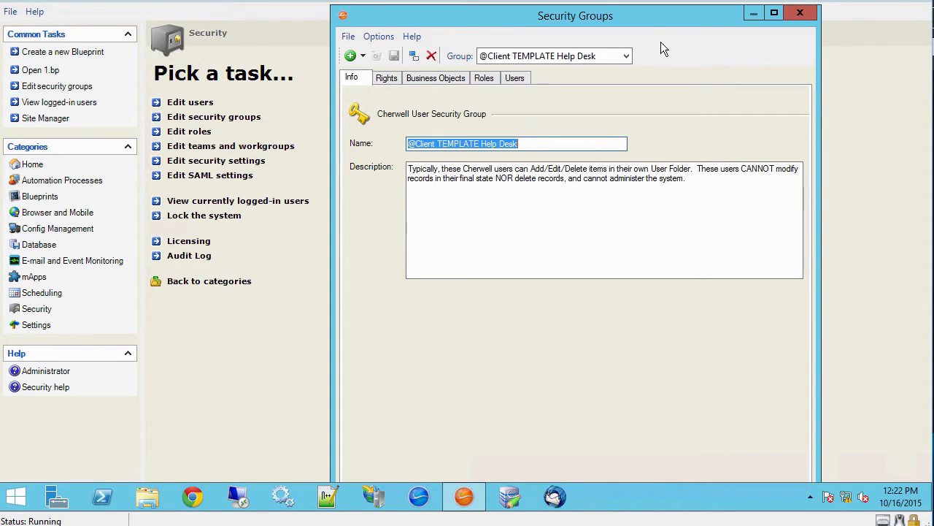
{"action": "mouse_move", "coordinate": [660, 38]}
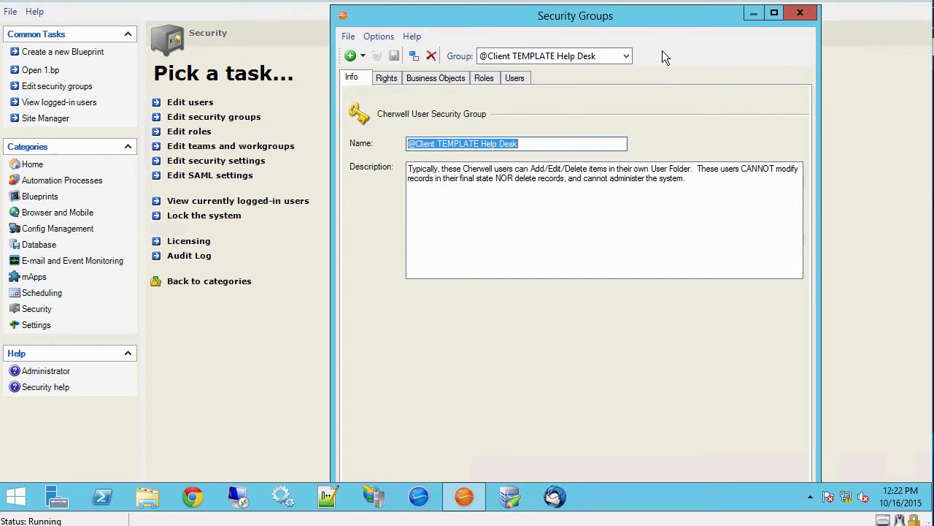
{"action": "mouse_move", "coordinate": [643, 65]}
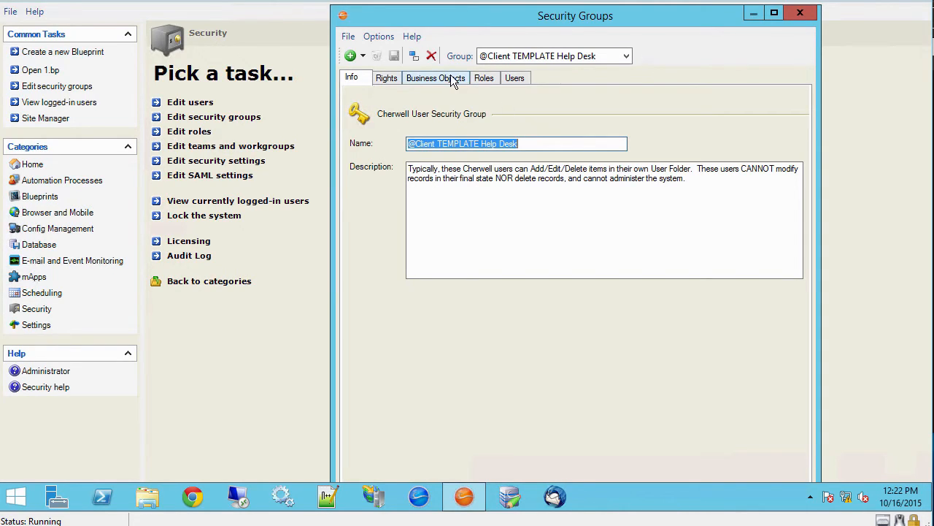
{"action": "left_click", "coordinate": [435, 77]}
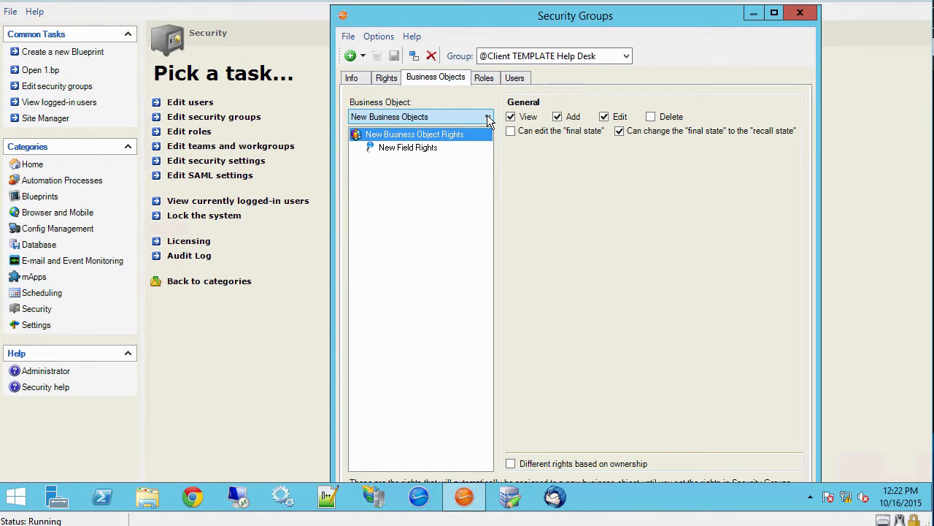
{"action": "mouse_move", "coordinate": [537, 76]}
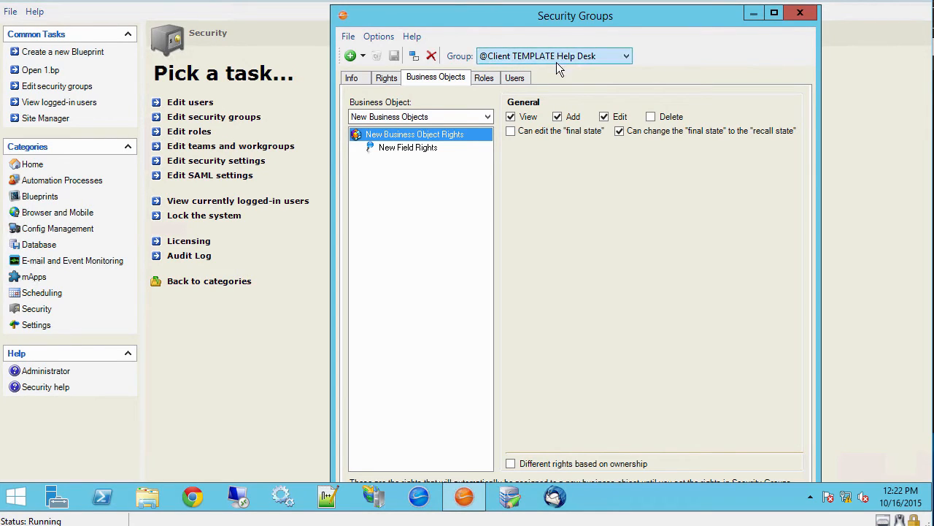
{"action": "left_click", "coordinate": [624, 55]}
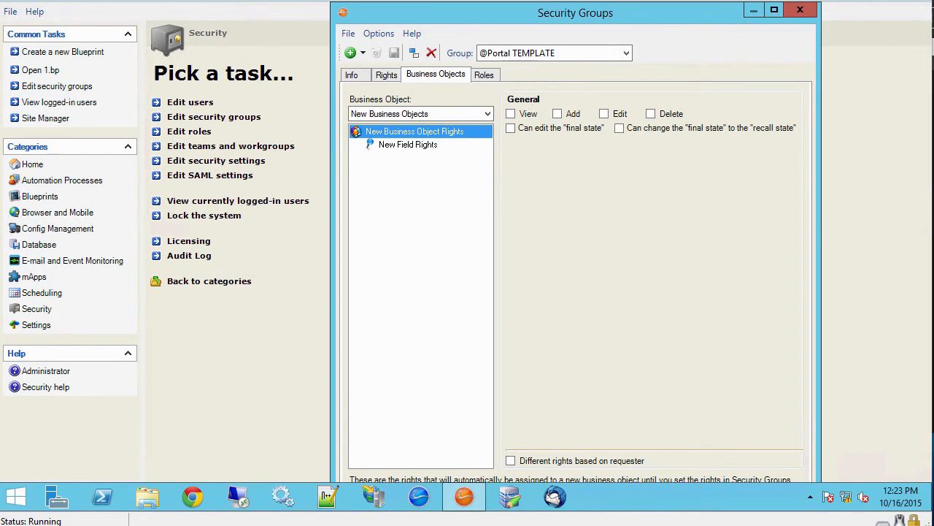
{"action": "left_click", "coordinate": [485, 75]}
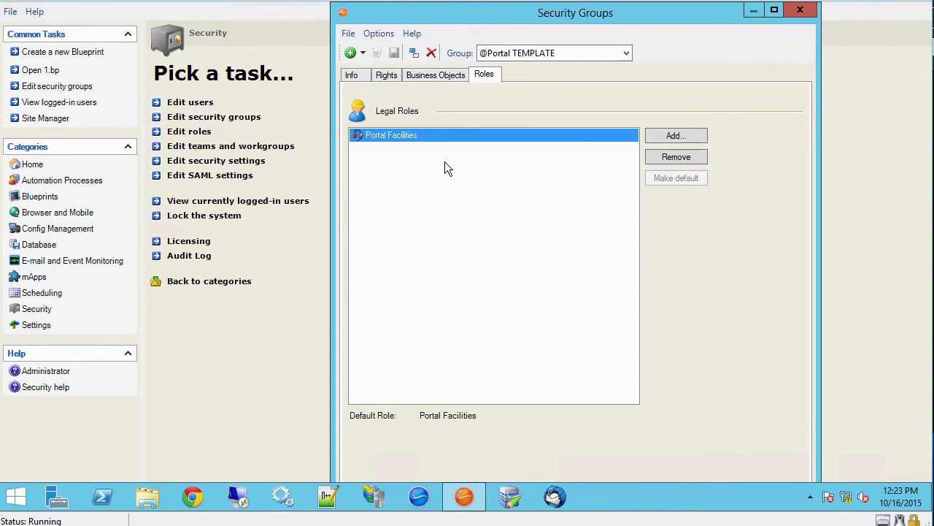
{"action": "mouse_move", "coordinate": [481, 130]}
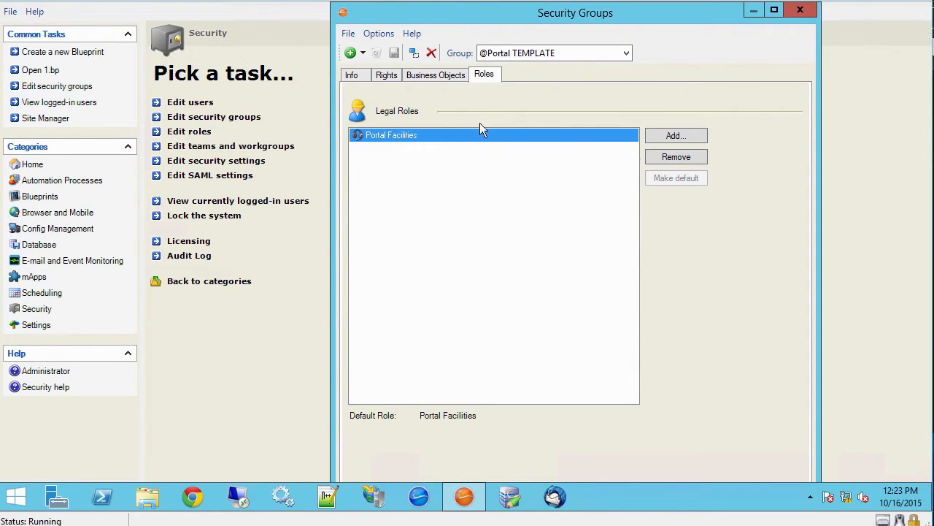
{"action": "mouse_move", "coordinate": [450, 143]}
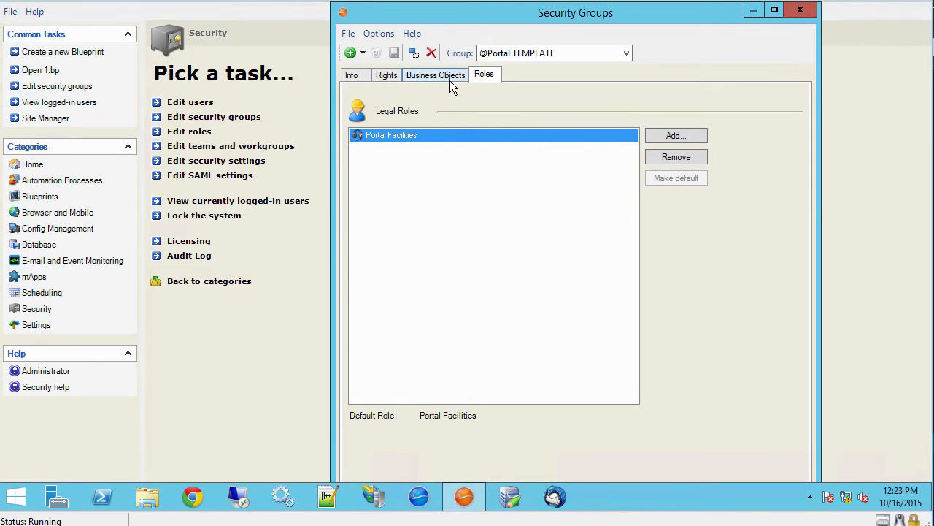
{"action": "mouse_move", "coordinate": [459, 108]}
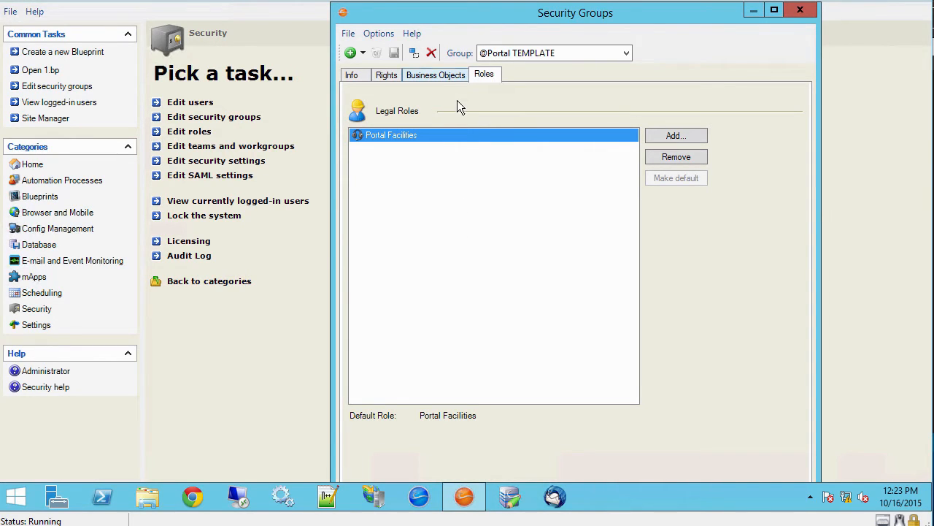
{"action": "mouse_move", "coordinate": [511, 79]}
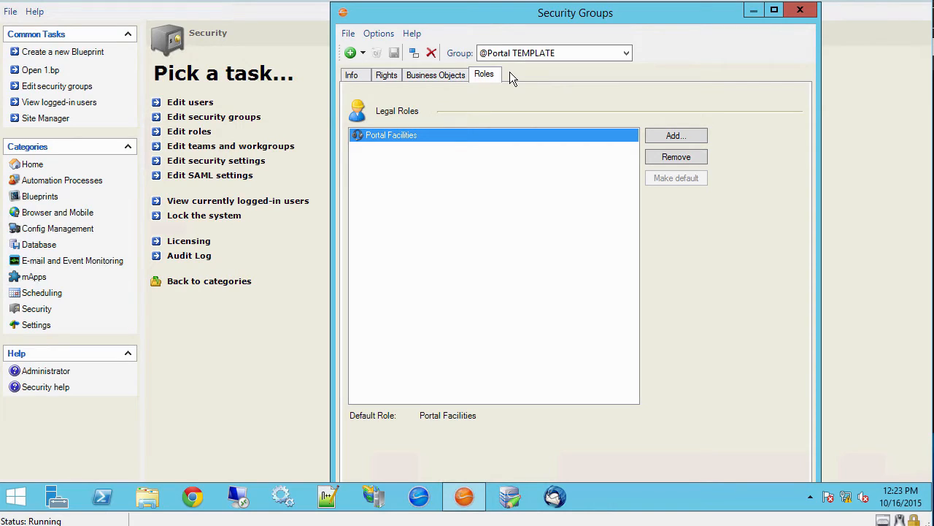
{"action": "mouse_move", "coordinate": [524, 80]}
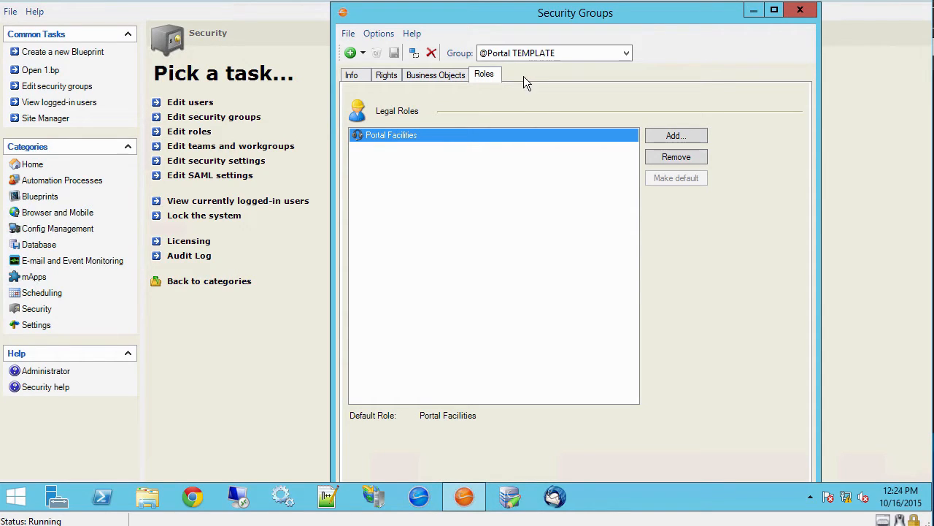
{"action": "mouse_move", "coordinate": [488, 67]}
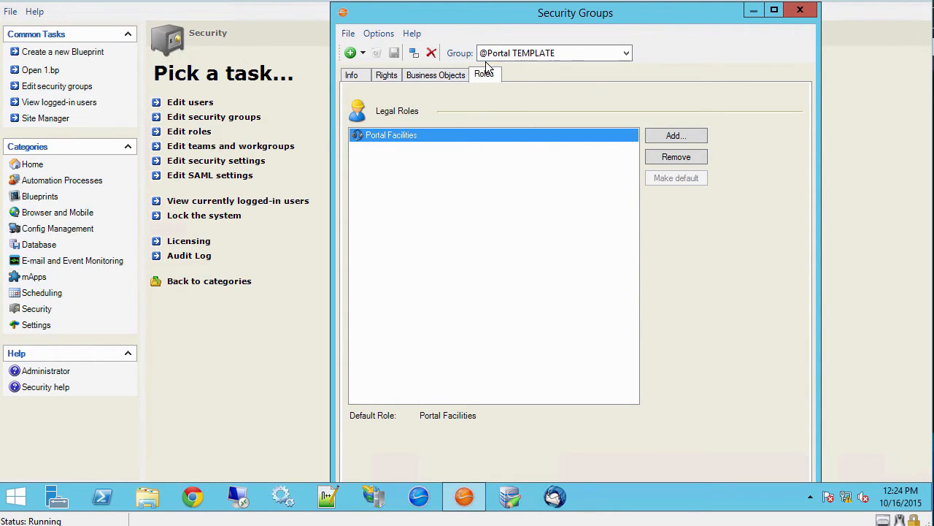
{"action": "mouse_move", "coordinate": [485, 73]}
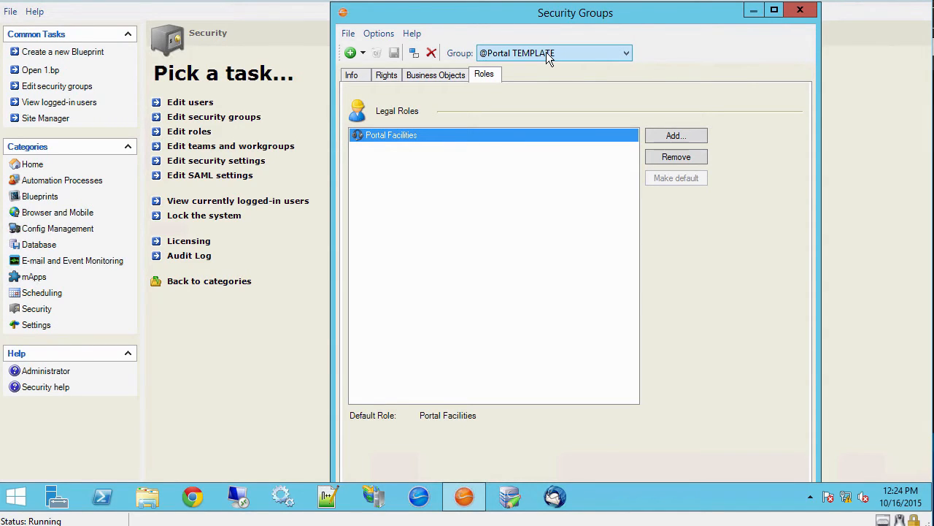
{"action": "mouse_move", "coordinate": [353, 157]}
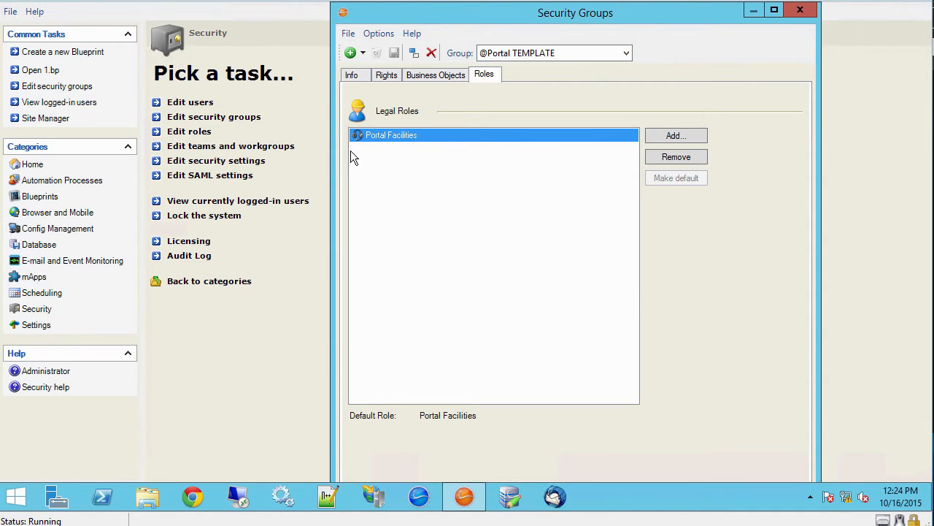
{"action": "mouse_move", "coordinate": [408, 134]}
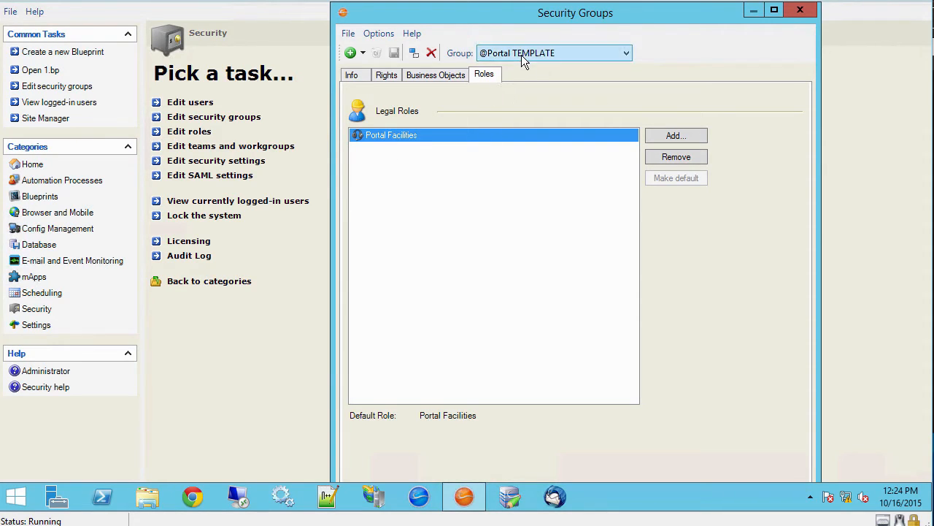
{"action": "mouse_move", "coordinate": [392, 118]}
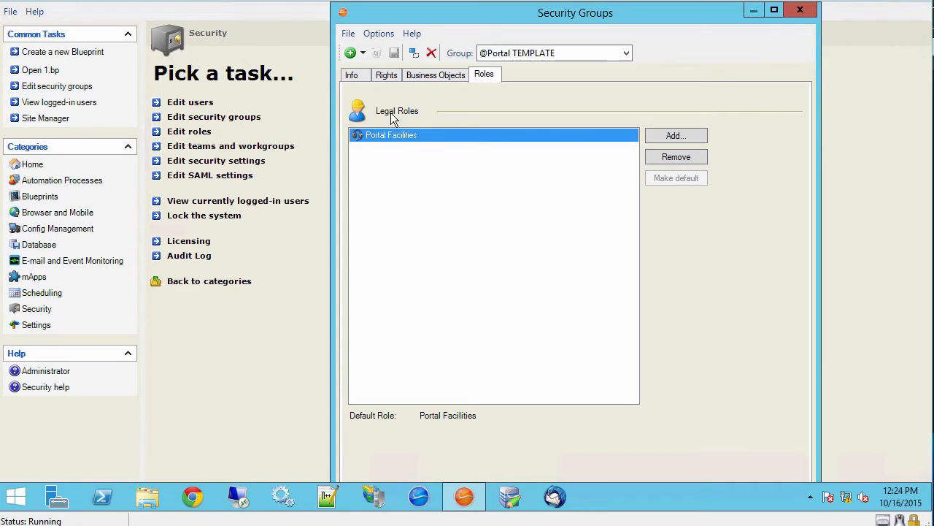
{"action": "mouse_move", "coordinate": [410, 163]}
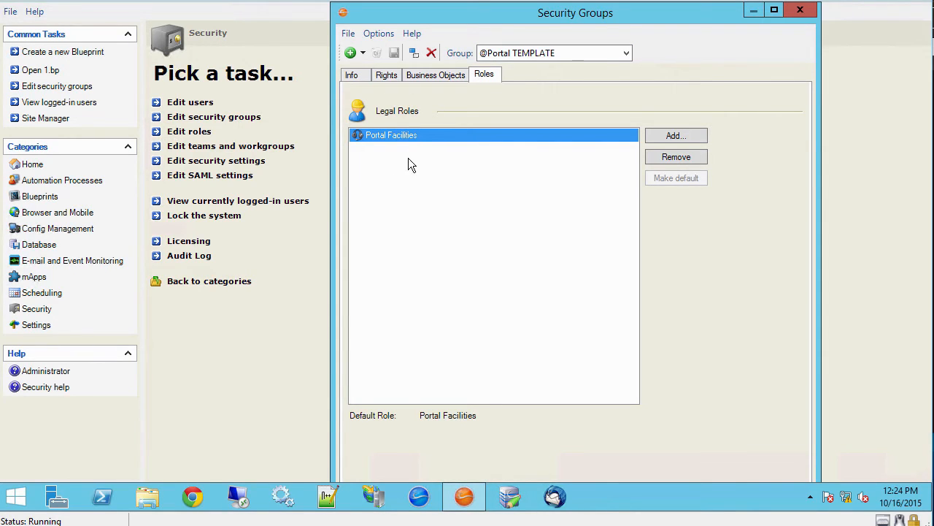
{"action": "mouse_move", "coordinate": [387, 149]}
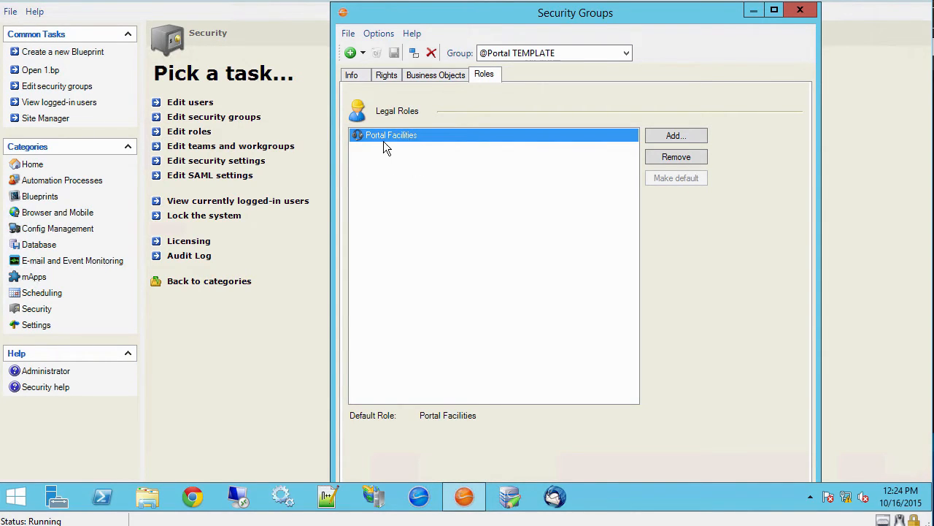
{"action": "mouse_move", "coordinate": [420, 140]}
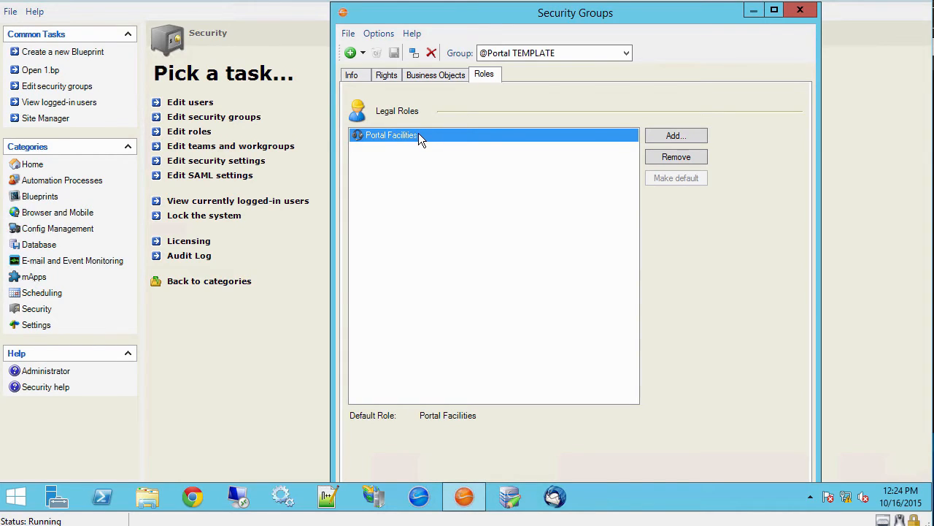
{"action": "mouse_move", "coordinate": [431, 181]}
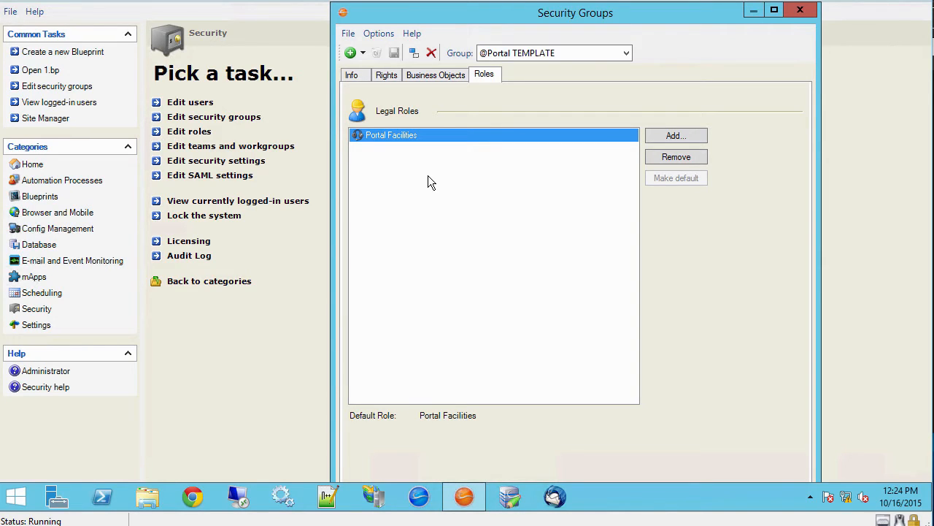
{"action": "mouse_move", "coordinate": [435, 75]}
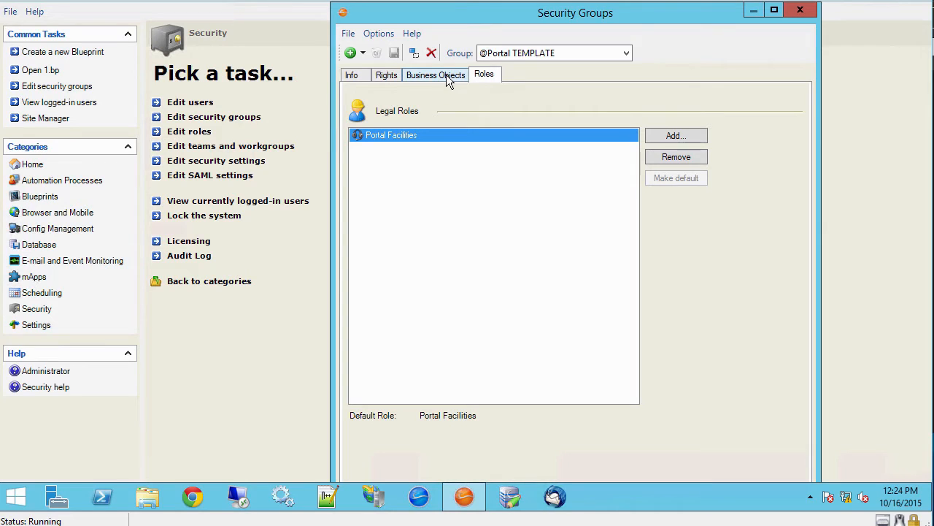
- Browse to the Incident stored query limiting records by Customer Company matching the portal role's business unit
{"action": "left_click", "coordinate": [435, 75]}
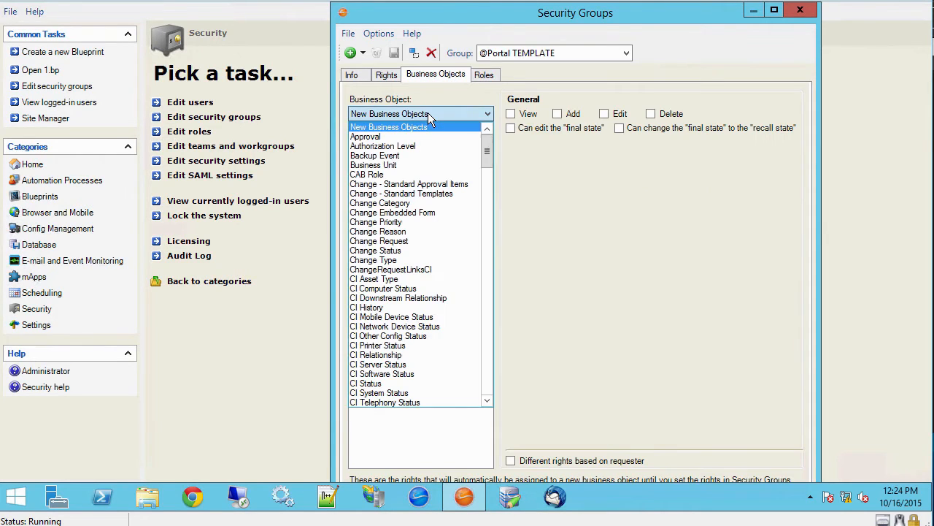
{"action": "scroll", "scroll_direction": "down", "scroll_amount": 3}
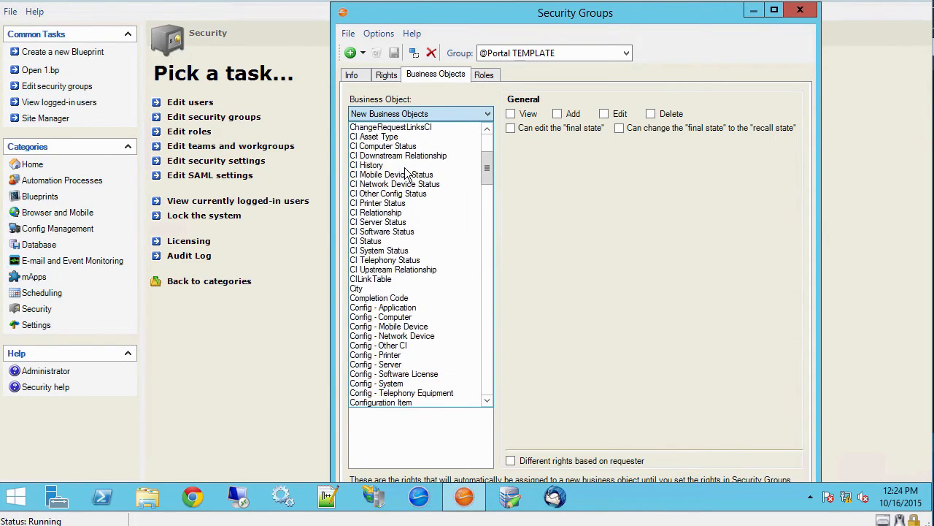
{"action": "scroll", "scroll_direction": "down", "scroll_amount": 3}
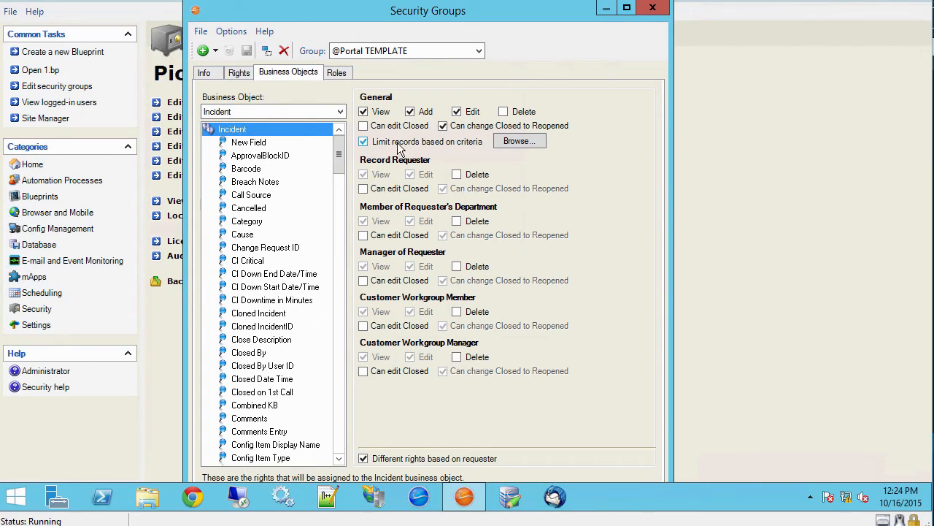
{"action": "mouse_move", "coordinate": [480, 155]}
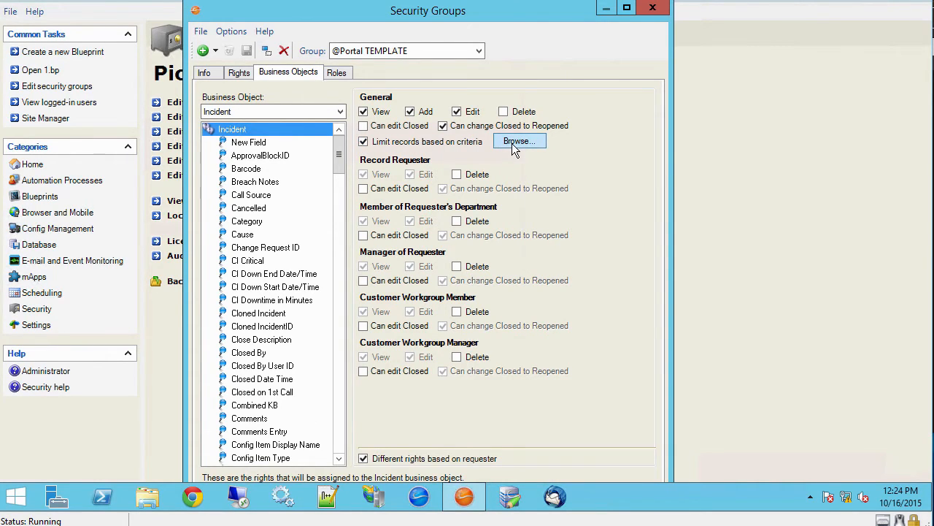
{"action": "left_click", "coordinate": [519, 140]}
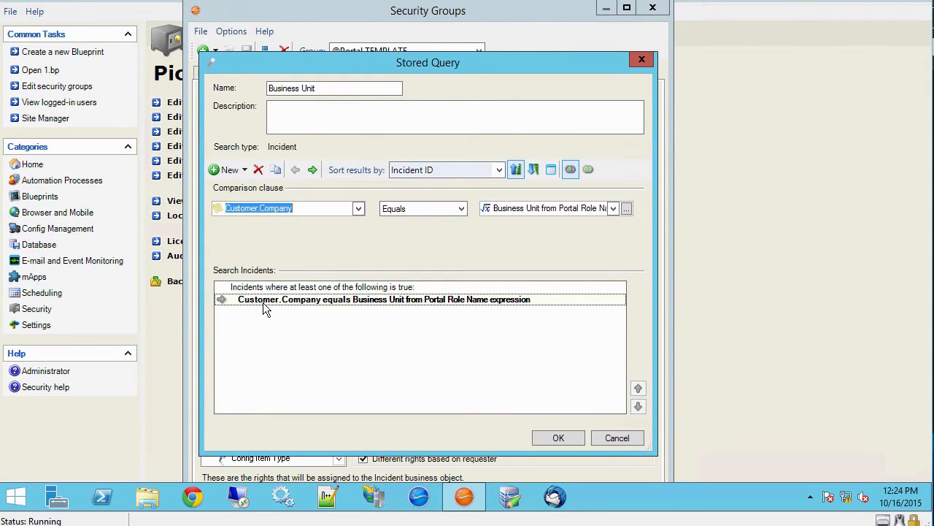
{"action": "mouse_move", "coordinate": [277, 234]}
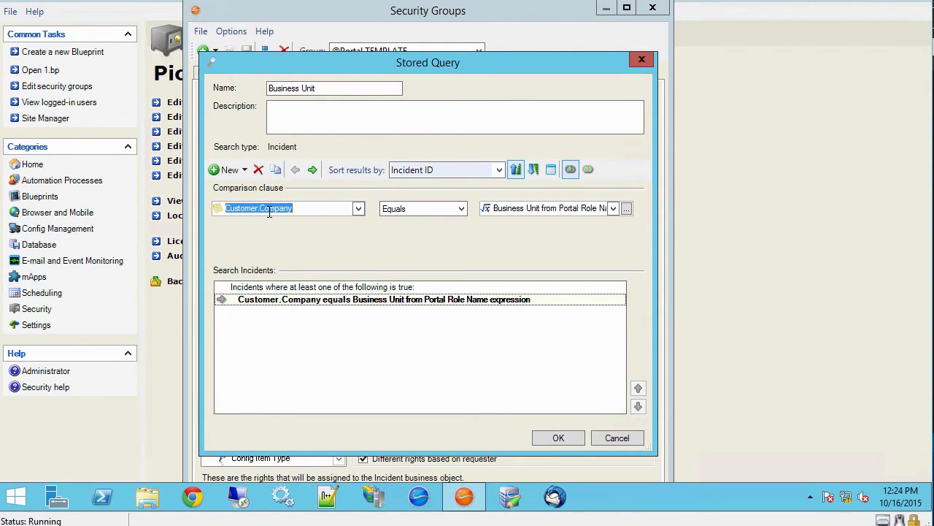
{"action": "mouse_move", "coordinate": [283, 222]}
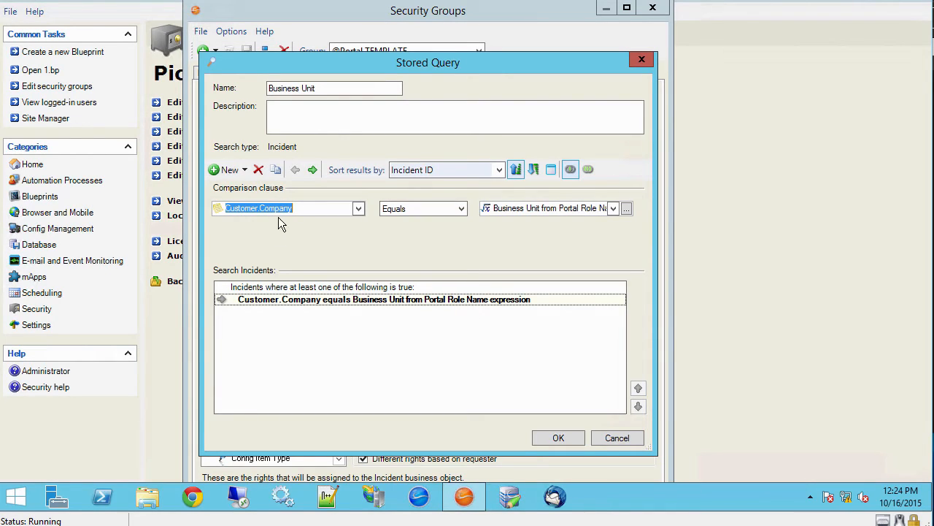
{"action": "mouse_move", "coordinate": [277, 228]}
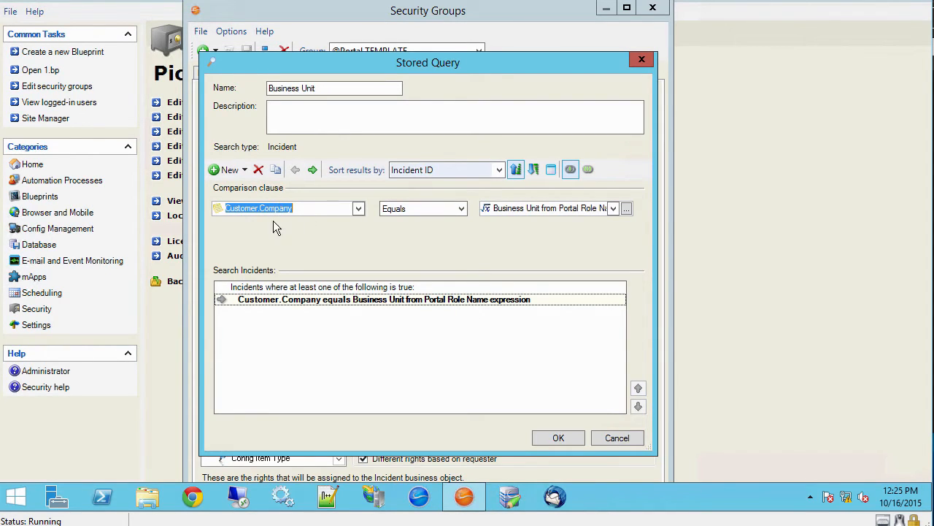
{"action": "mouse_move", "coordinate": [278, 214]}
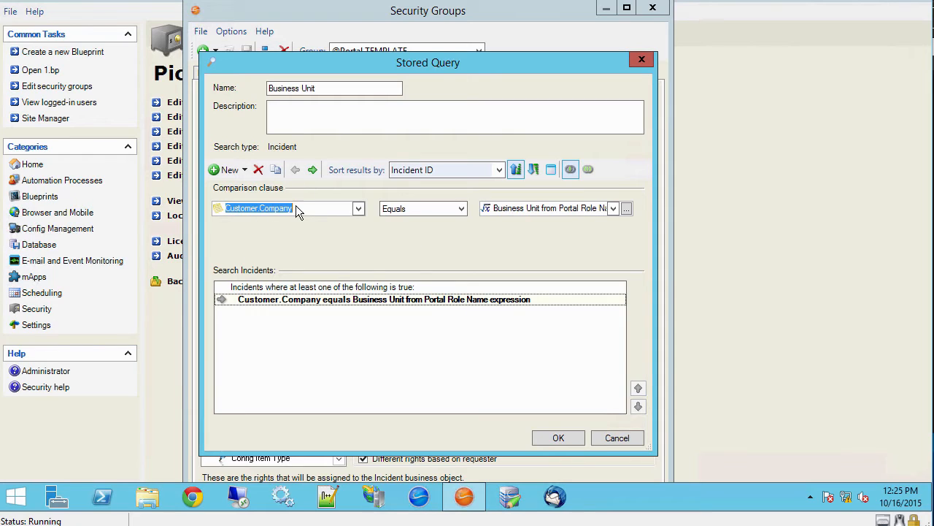
{"action": "mouse_move", "coordinate": [276, 219]}
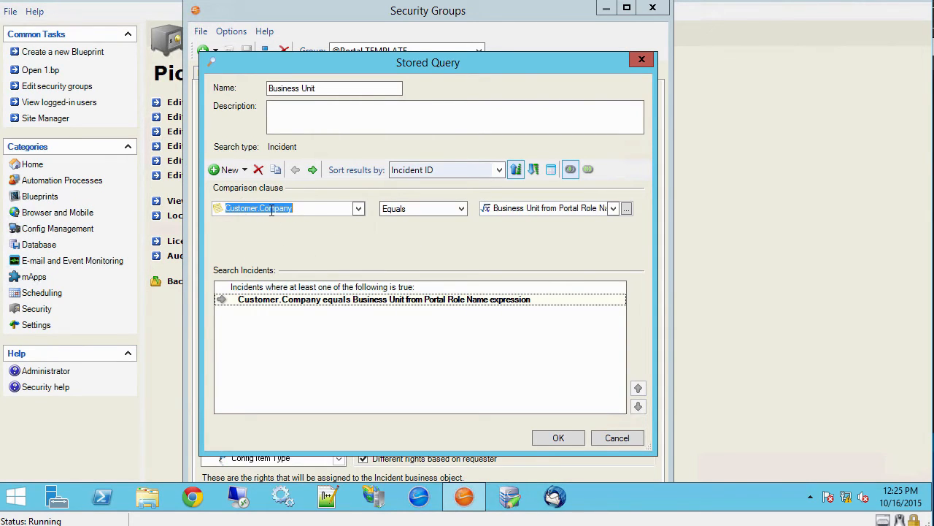
{"action": "mouse_move", "coordinate": [275, 206]}
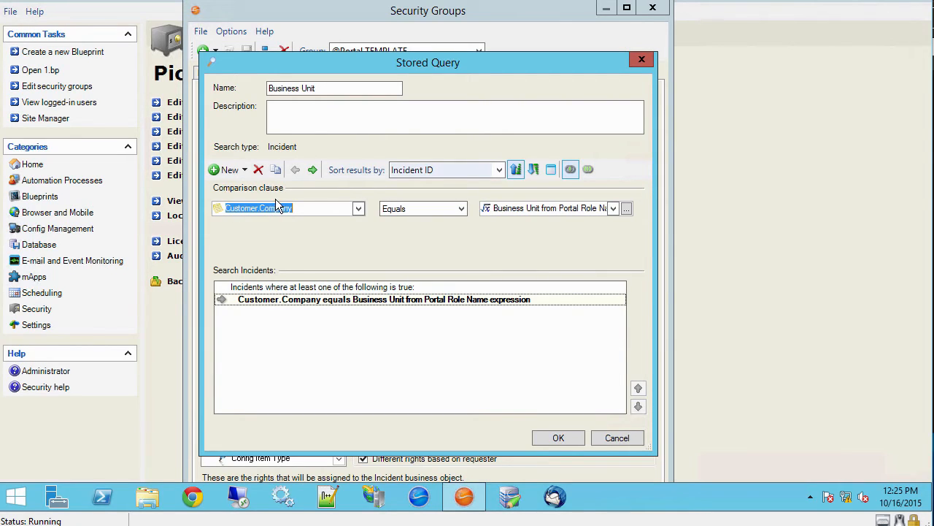
{"action": "mouse_move", "coordinate": [543, 227]}
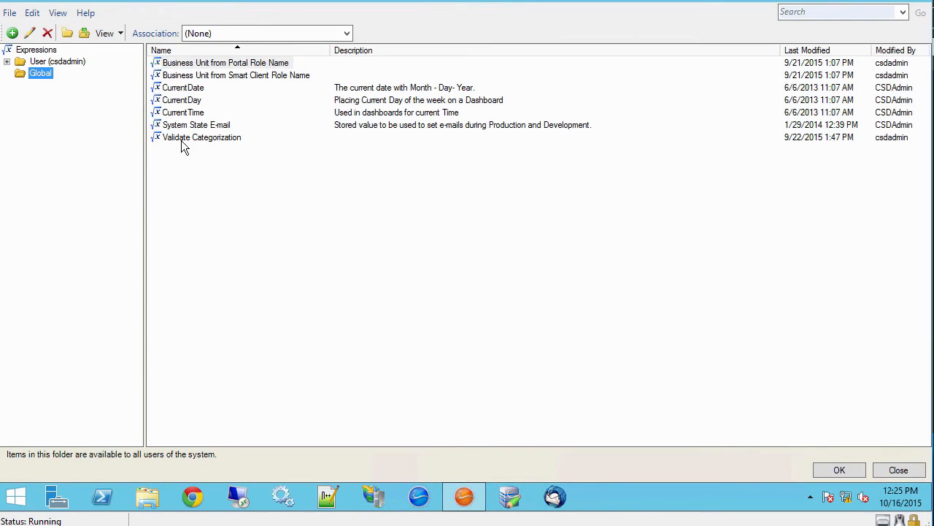
{"action": "mouse_move", "coordinate": [222, 65]}
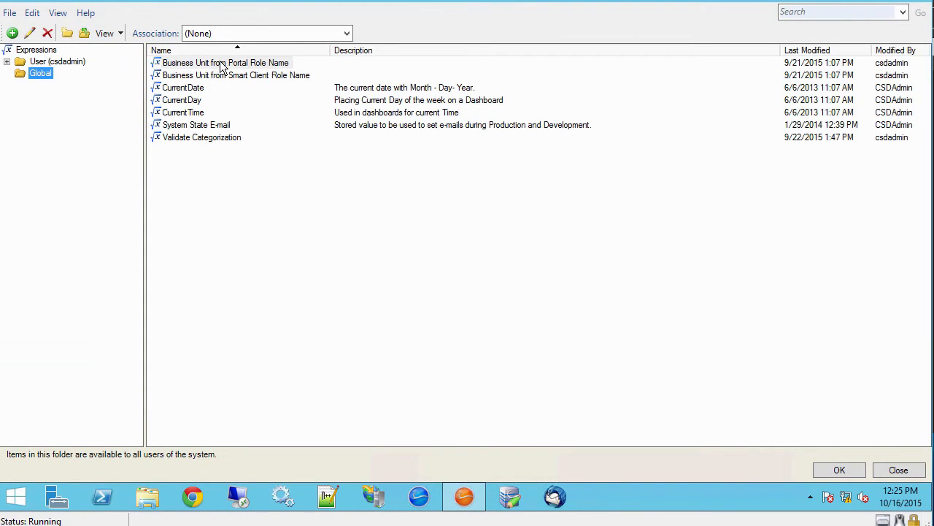
{"action": "left_click", "coordinate": [225, 61]}
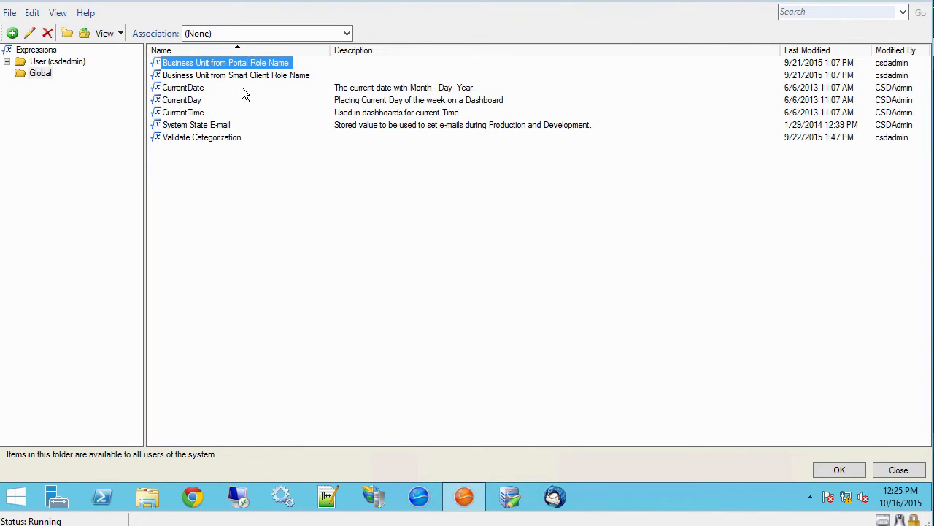
{"action": "double_click", "coordinate": [225, 61]}
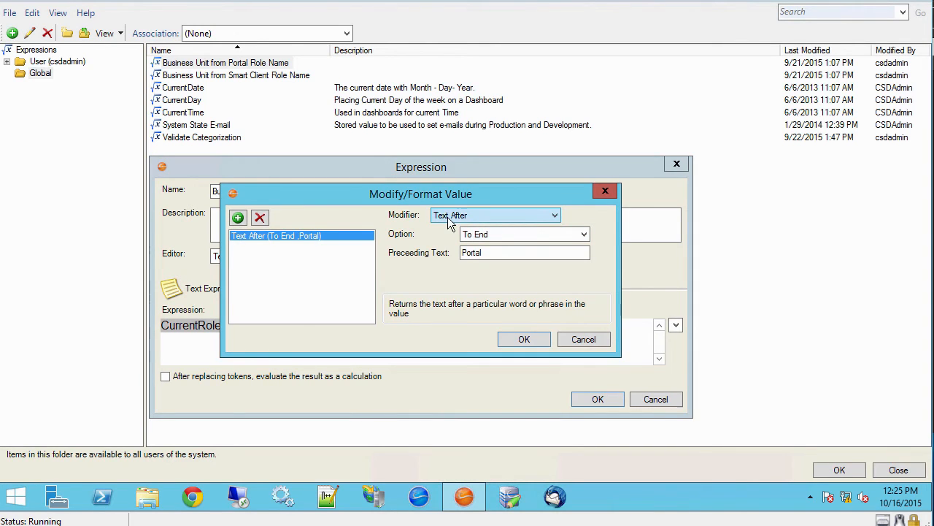
{"action": "left_click", "coordinate": [525, 253]}
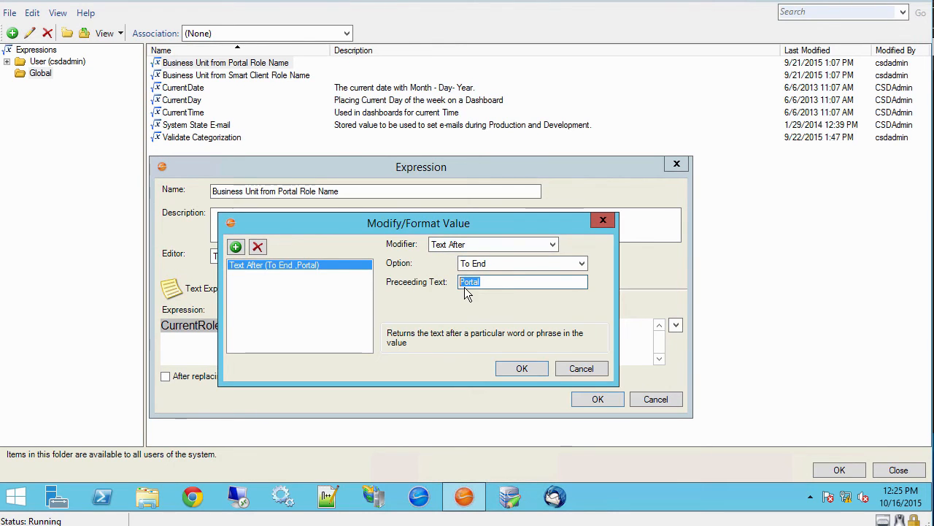
{"action": "mouse_move", "coordinate": [581, 368]}
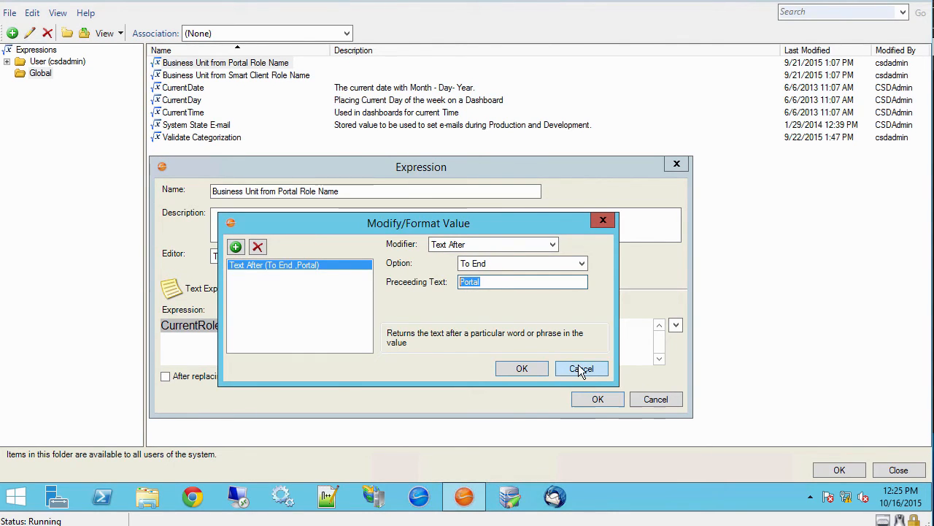
{"action": "left_click", "coordinate": [581, 367]}
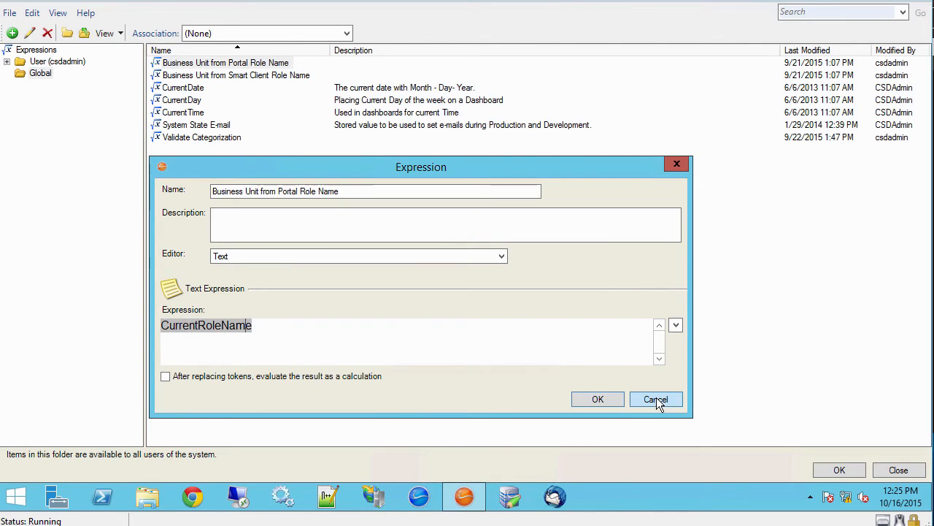
{"action": "left_click", "coordinate": [655, 399]}
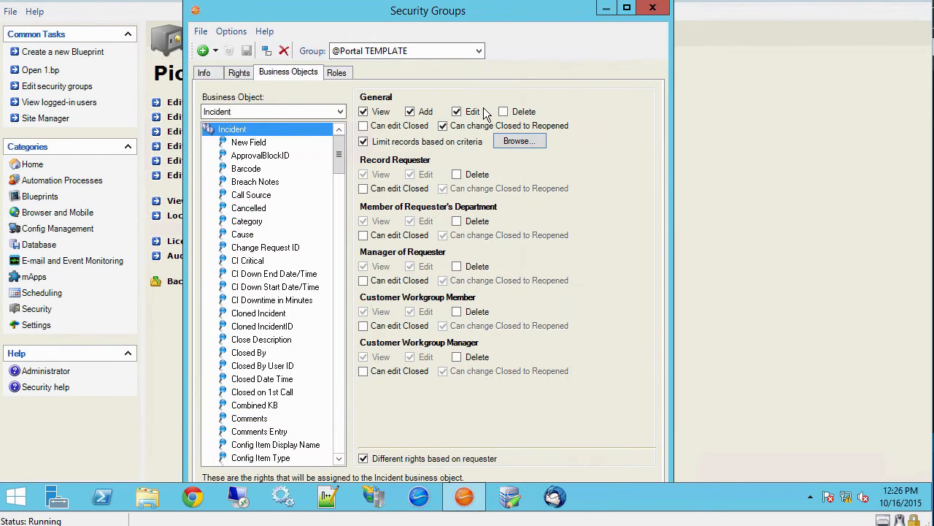
{"action": "left_click", "coordinate": [335, 73]}
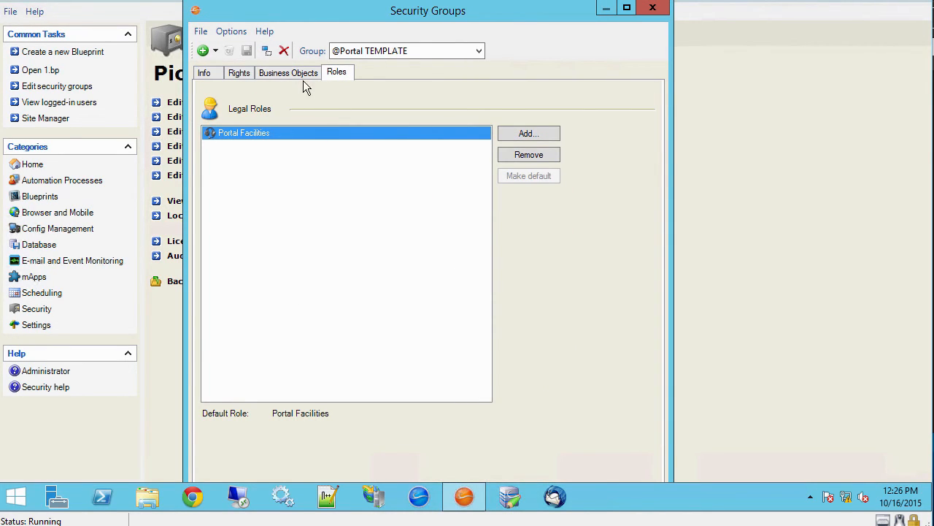
{"action": "mouse_move", "coordinate": [283, 115]}
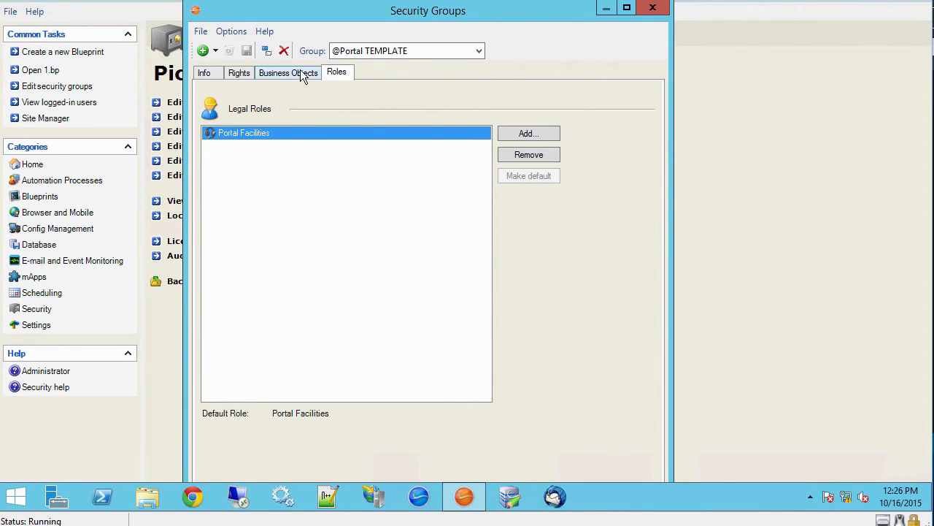
{"action": "left_click", "coordinate": [288, 71]}
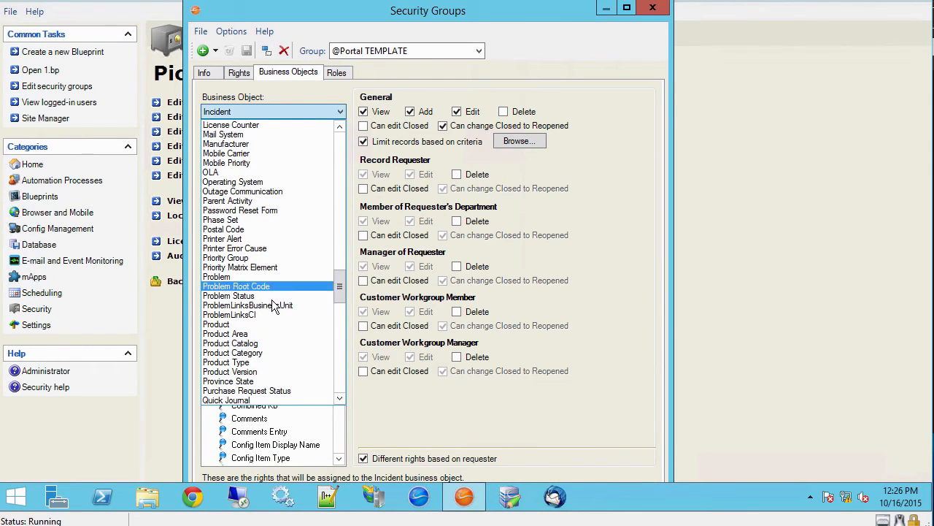
- Select the Problem business object and browse to its record-limiting stored query
{"action": "left_click", "coordinate": [216, 278]}
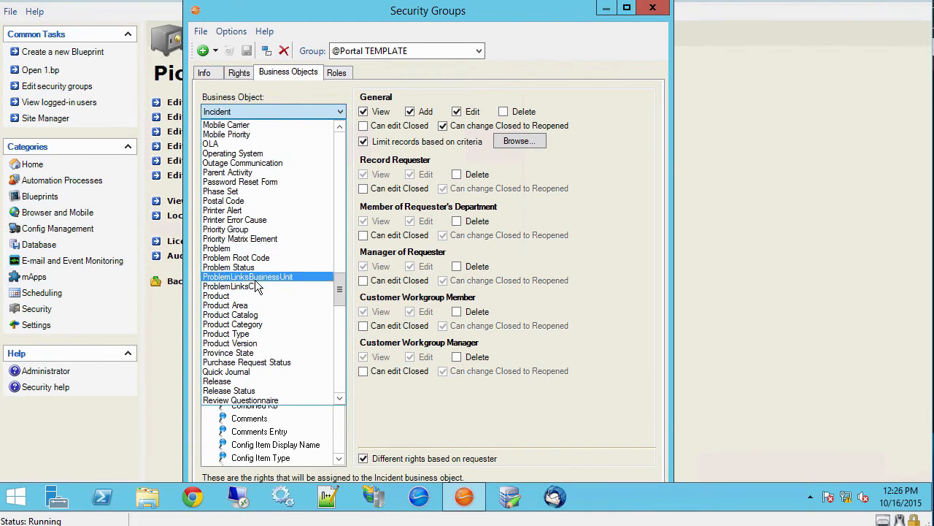
{"action": "left_click", "coordinate": [241, 181]}
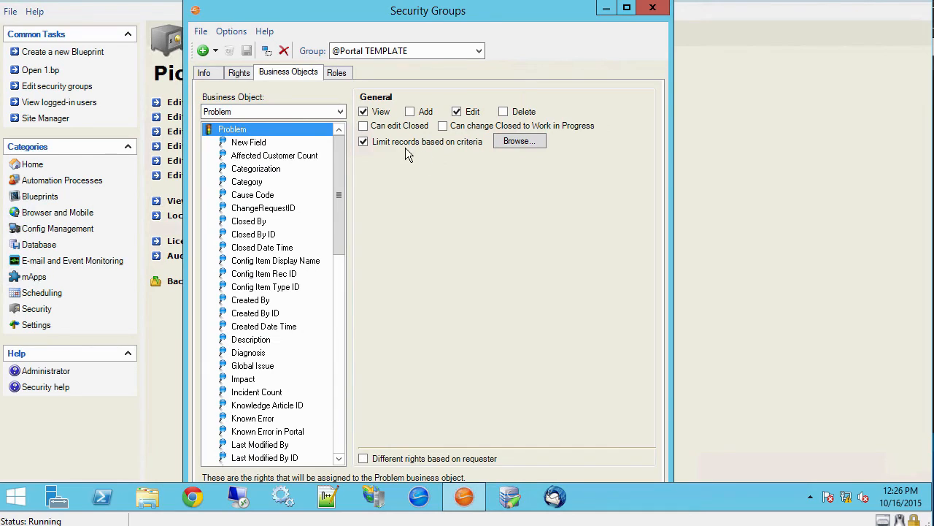
{"action": "mouse_move", "coordinate": [504, 149]}
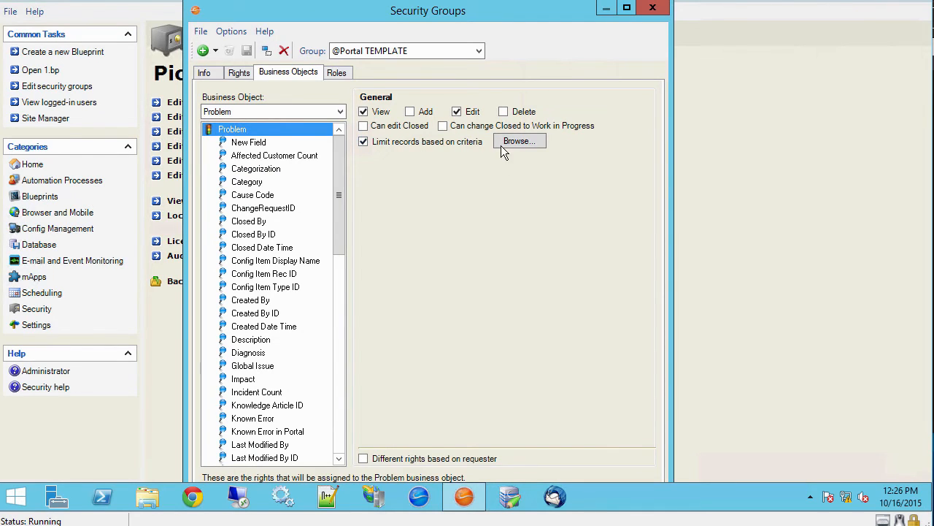
{"action": "left_click", "coordinate": [518, 140]}
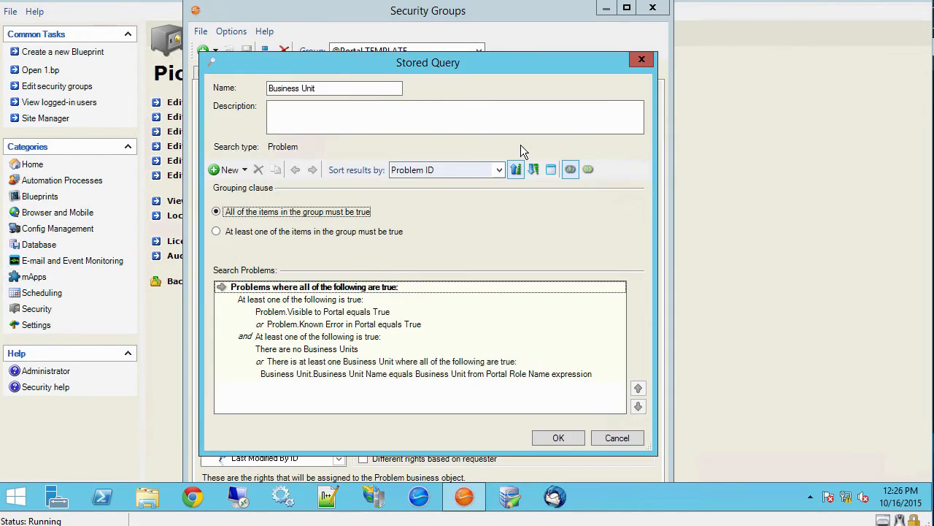
{"action": "left_click_drag", "start_coordinate": [429, 61], "coordinate": [388, 12]}
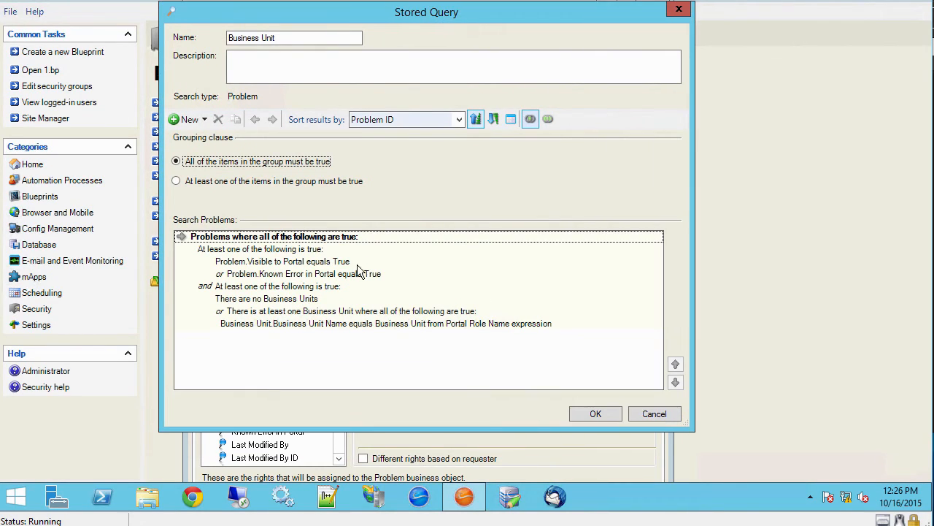
{"action": "mouse_move", "coordinate": [318, 272]}
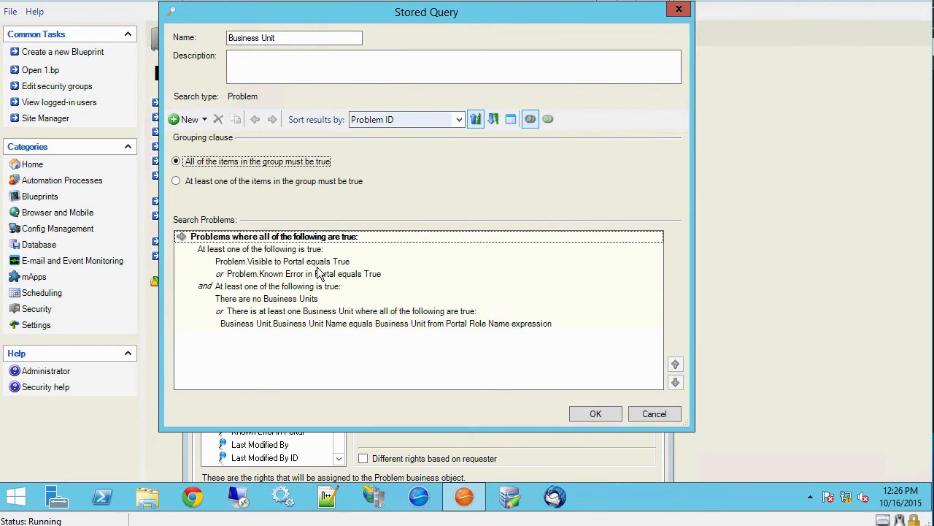
{"action": "mouse_move", "coordinate": [262, 278]}
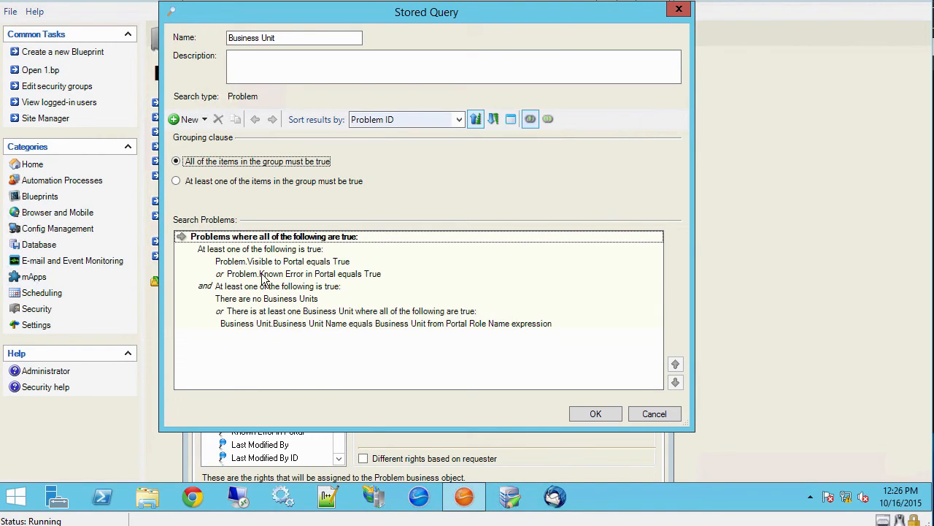
{"action": "mouse_move", "coordinate": [285, 264]}
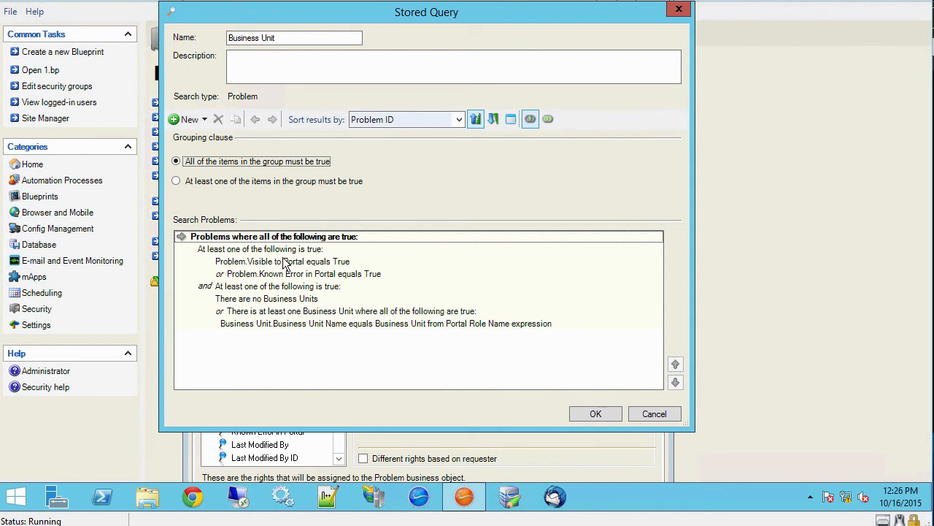
{"action": "mouse_move", "coordinate": [276, 313]}
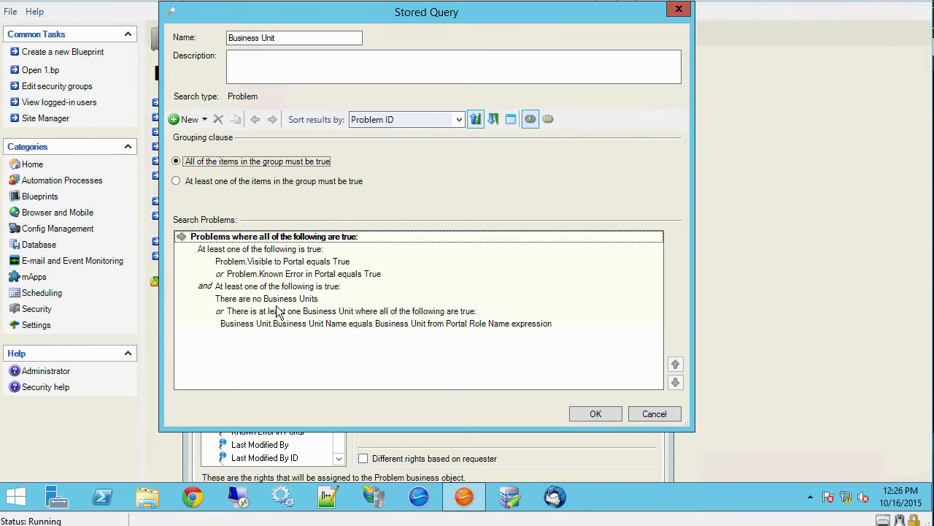
{"action": "mouse_move", "coordinate": [251, 305]}
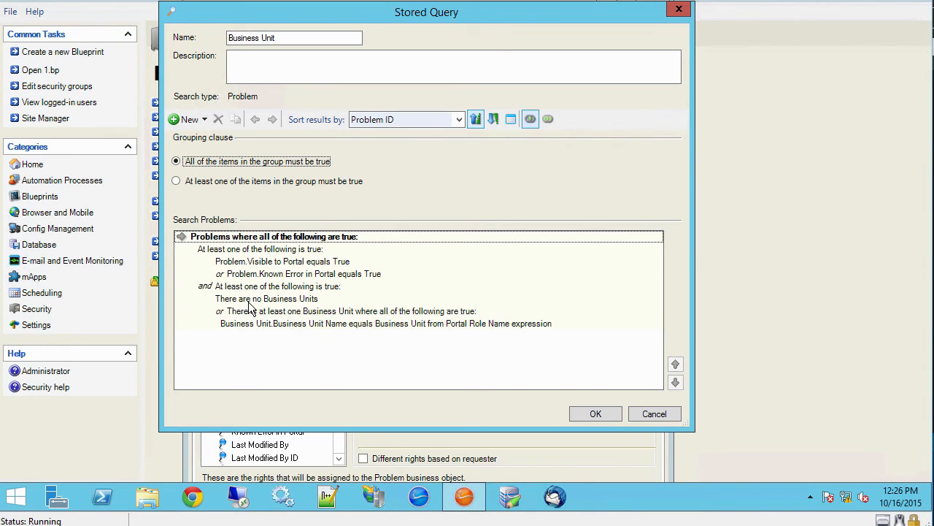
{"action": "mouse_move", "coordinate": [241, 309]}
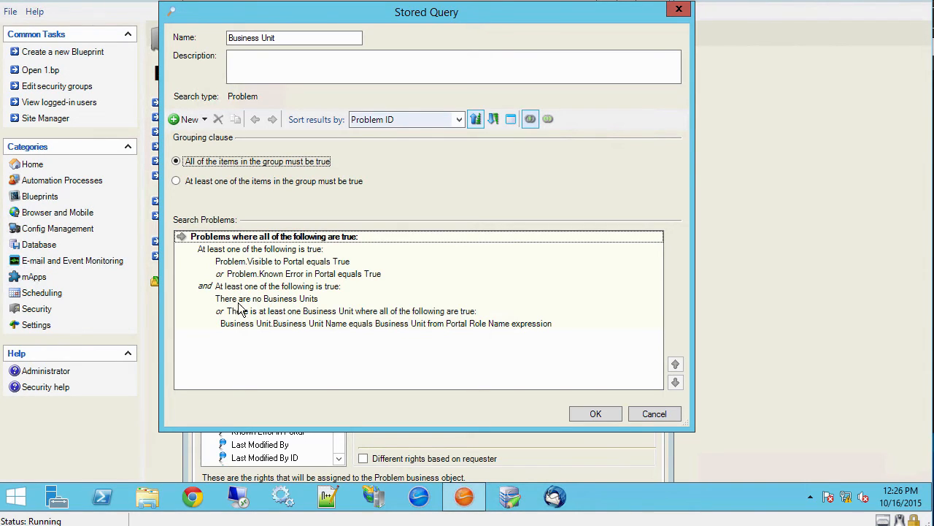
- Inspect the 'There are no Business Units' clause, then cancel the query unchanged
{"action": "left_click", "coordinate": [266, 298]}
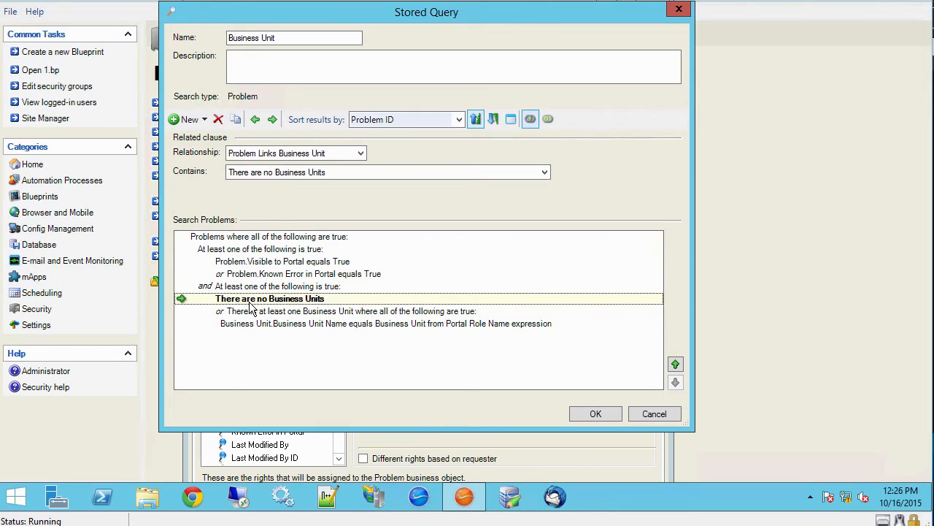
{"action": "mouse_move", "coordinate": [343, 307]}
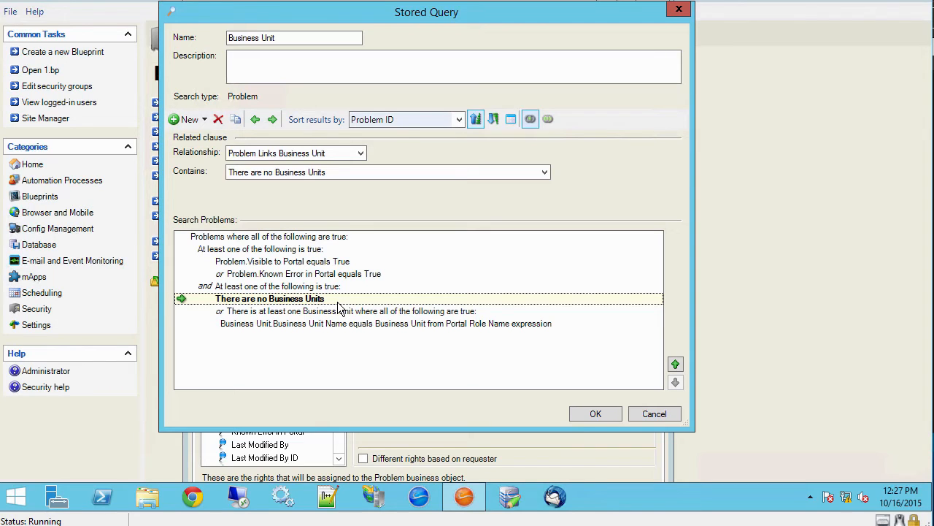
{"action": "mouse_move", "coordinate": [216, 333]}
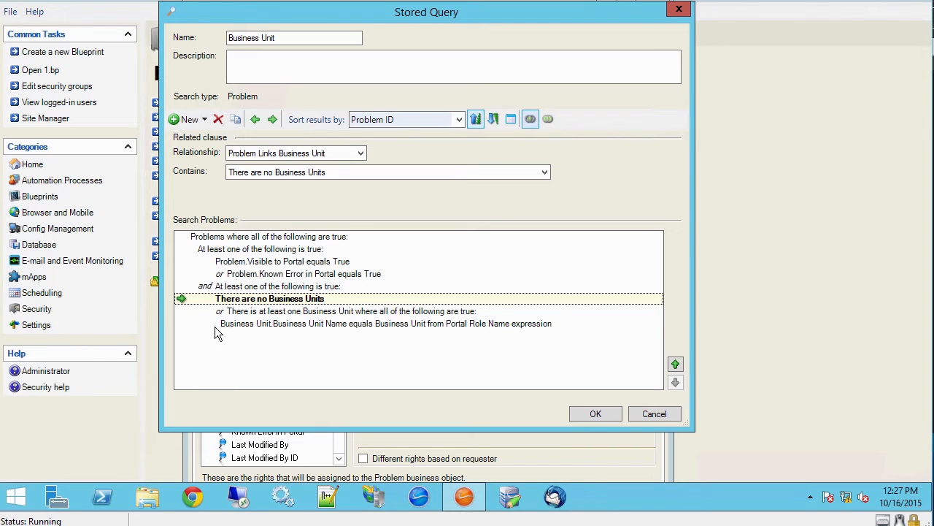
{"action": "mouse_move", "coordinate": [373, 245]}
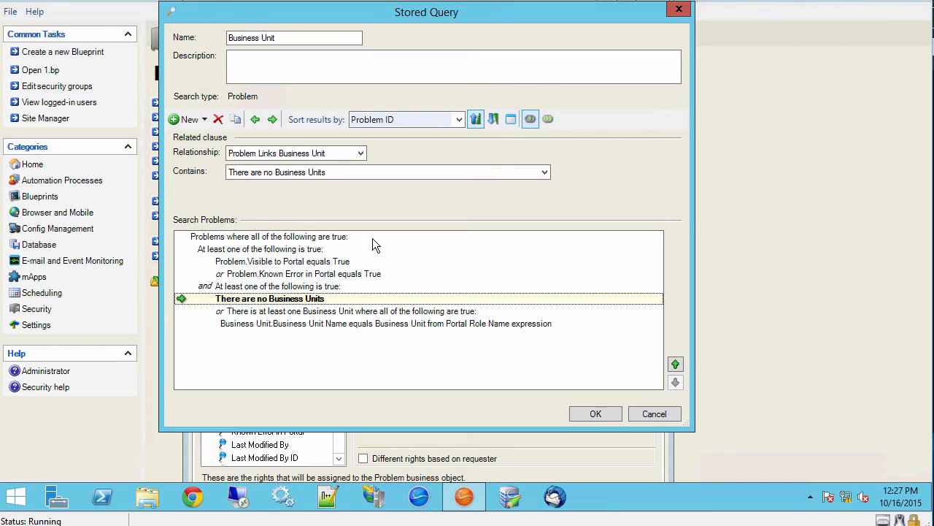
{"action": "mouse_move", "coordinate": [391, 254]}
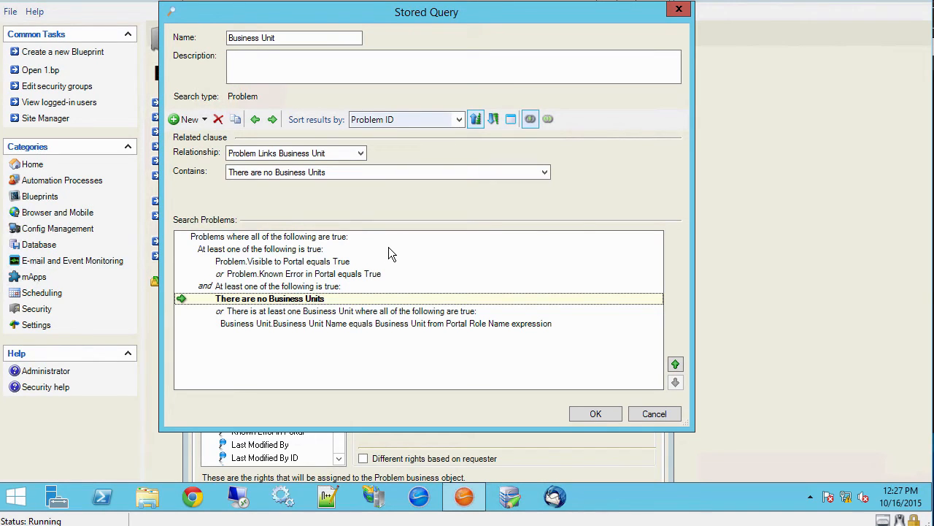
{"action": "mouse_move", "coordinate": [273, 120]}
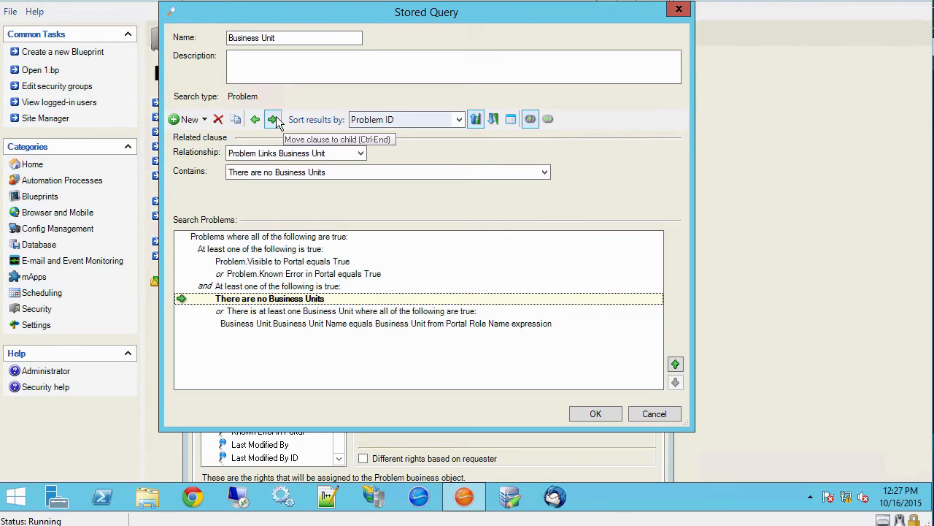
{"action": "mouse_move", "coordinate": [292, 212]}
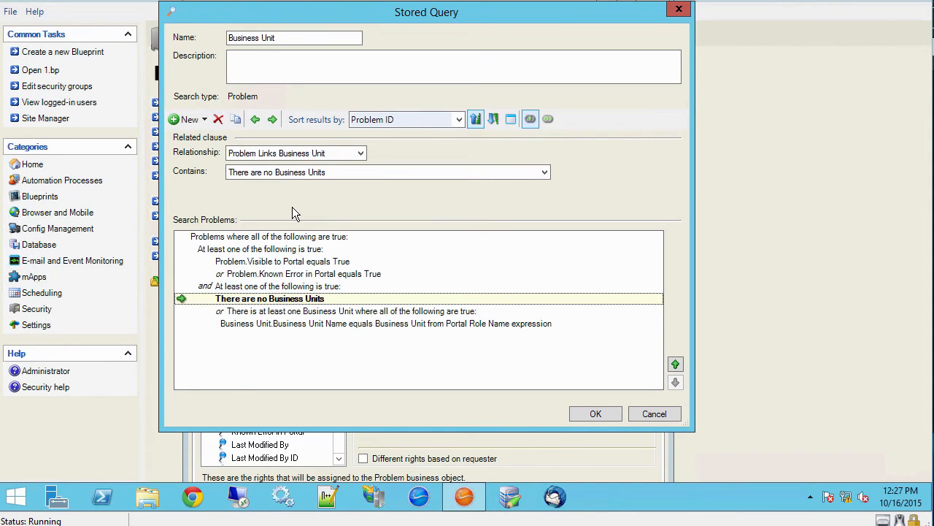
{"action": "mouse_move", "coordinate": [272, 306]}
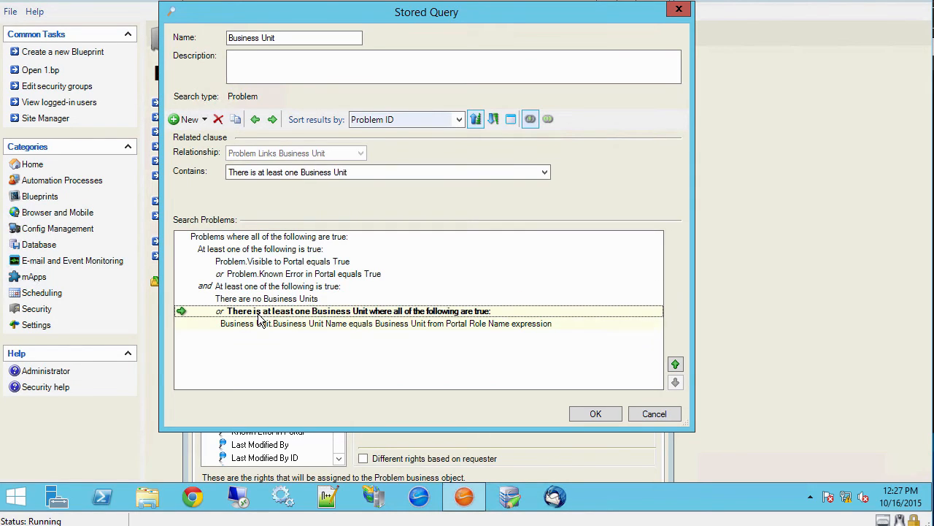
{"action": "left_click", "coordinate": [266, 298]}
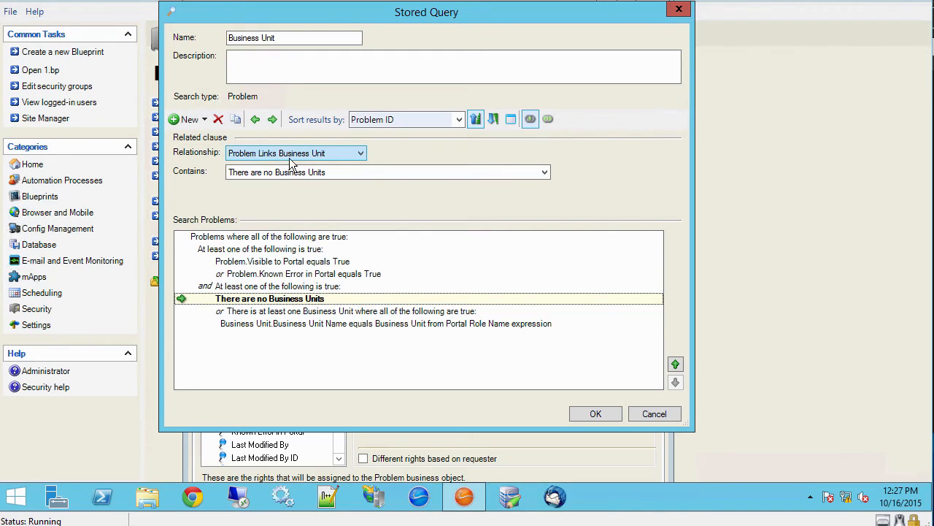
{"action": "mouse_move", "coordinate": [437, 285]}
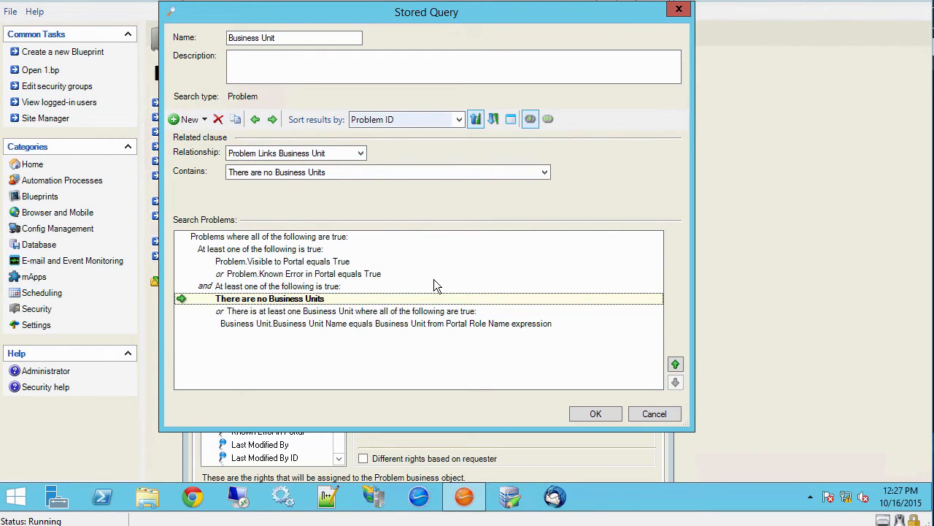
{"action": "mouse_move", "coordinate": [330, 319]}
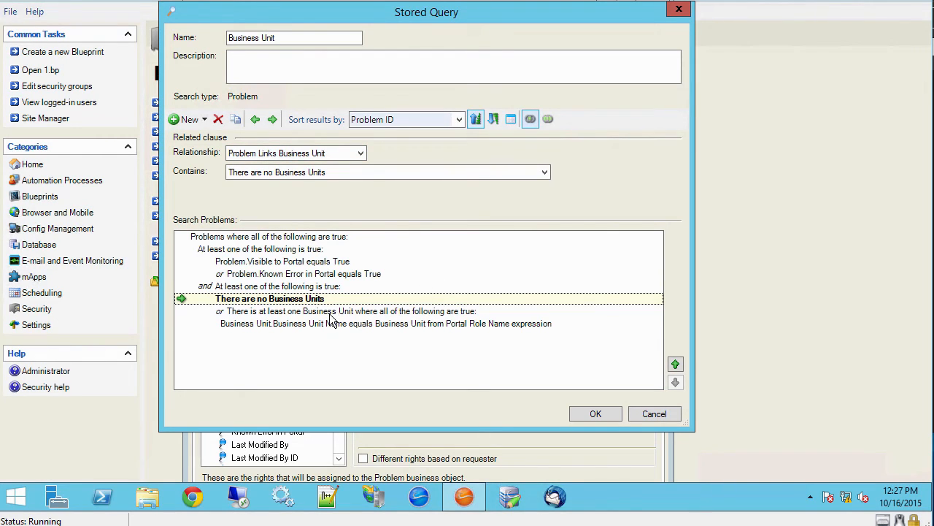
{"action": "mouse_move", "coordinate": [305, 327]}
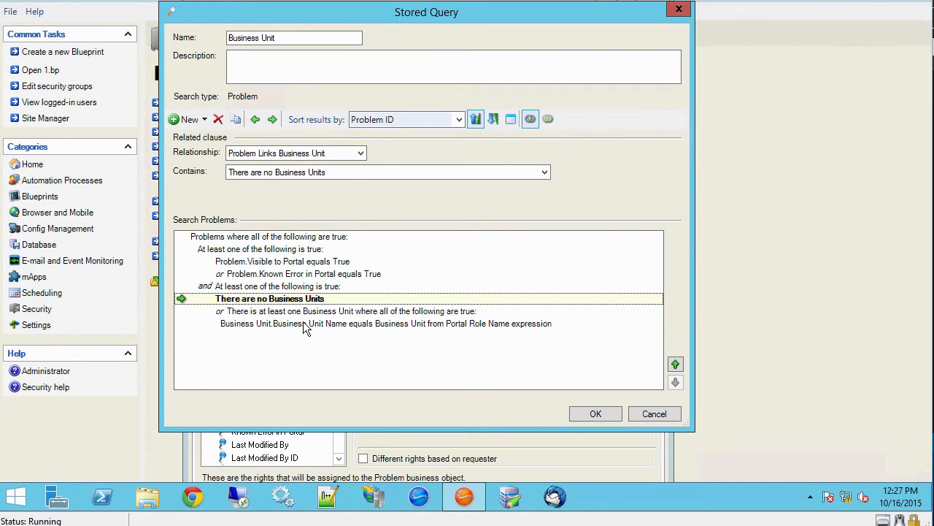
{"action": "mouse_move", "coordinate": [409, 360]}
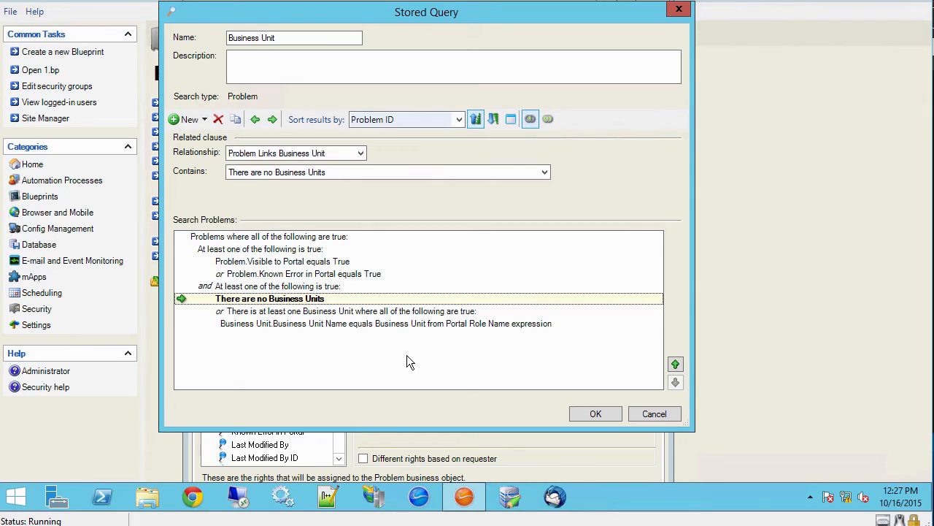
{"action": "mouse_move", "coordinate": [320, 324]}
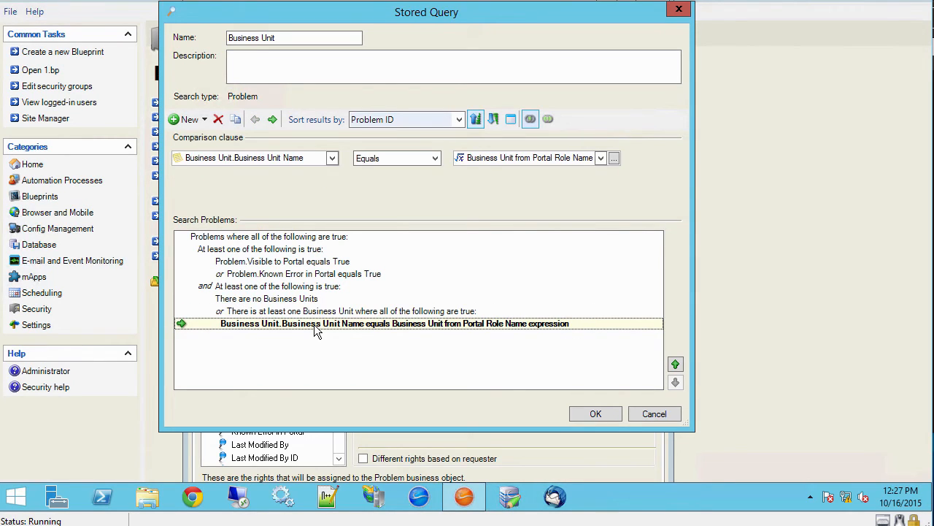
{"action": "mouse_move", "coordinate": [359, 444]}
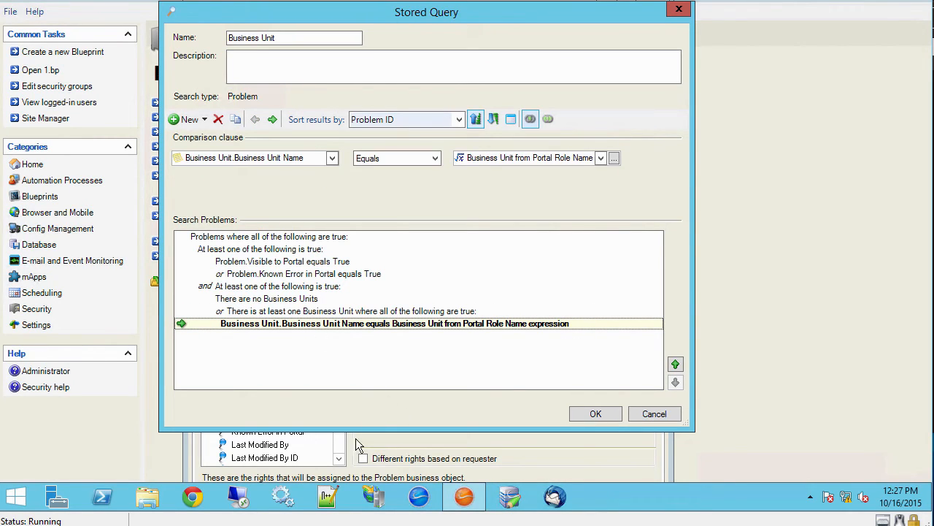
{"action": "mouse_move", "coordinate": [475, 273]}
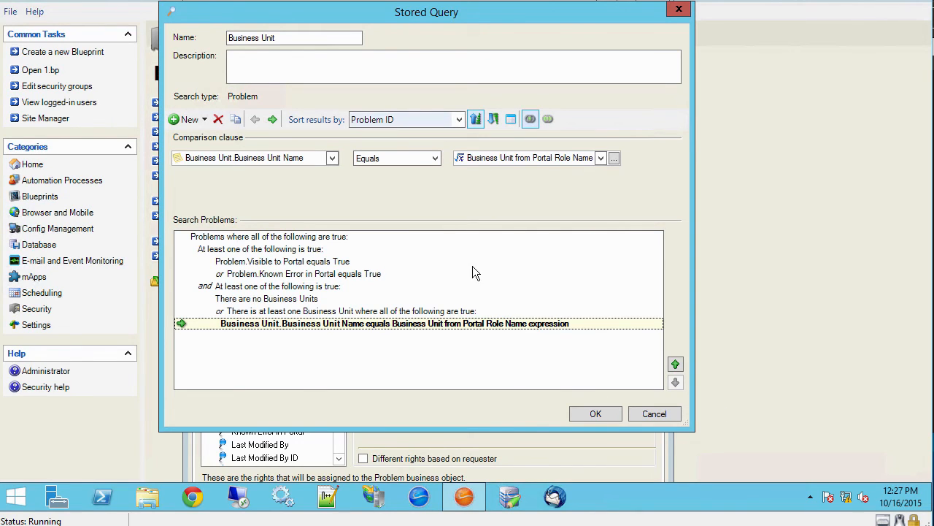
{"action": "mouse_move", "coordinate": [686, 409]}
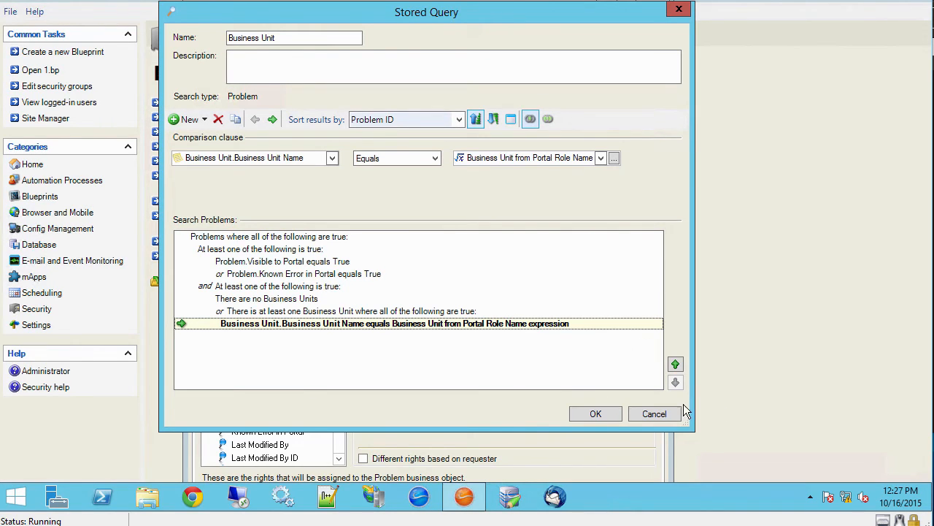
{"action": "left_click", "coordinate": [595, 413]}
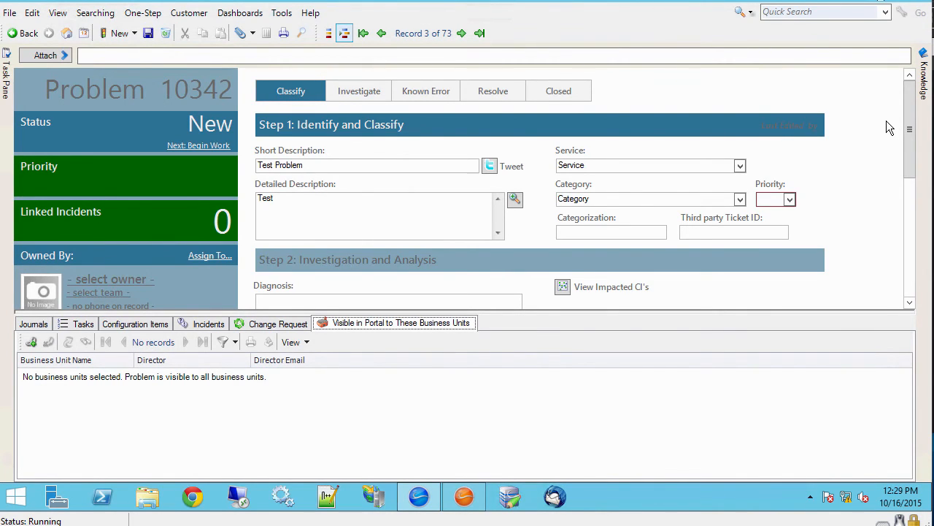
{"action": "mouse_move", "coordinate": [380, 344]}
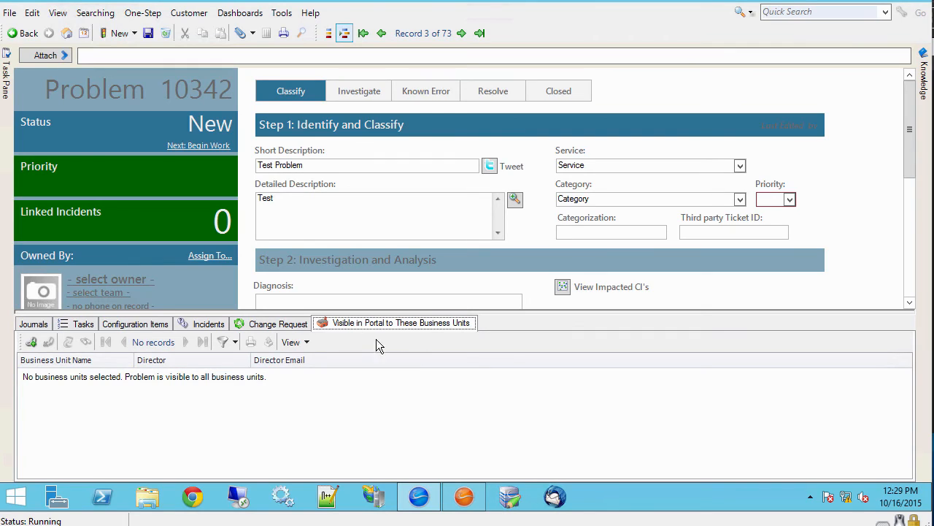
{"action": "mouse_move", "coordinate": [429, 338]}
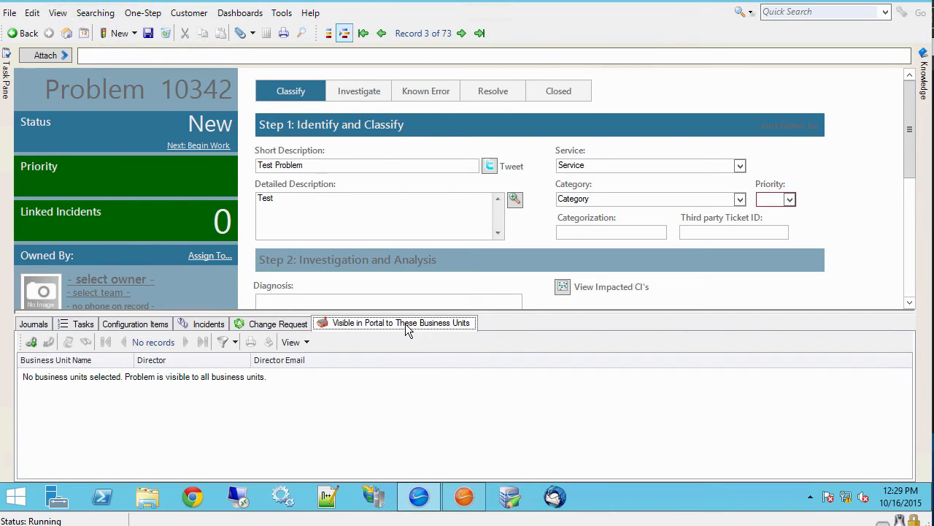
{"action": "mouse_move", "coordinate": [334, 331]}
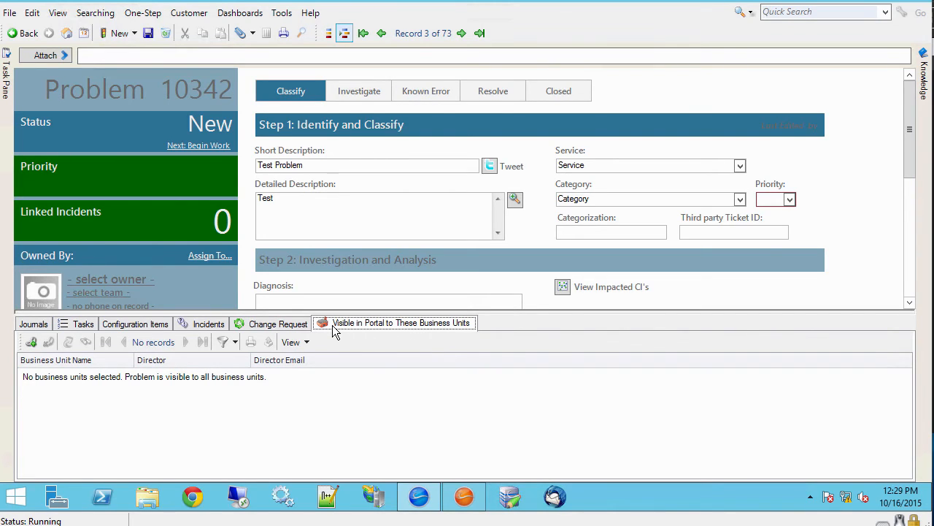
{"action": "mouse_move", "coordinate": [347, 335]}
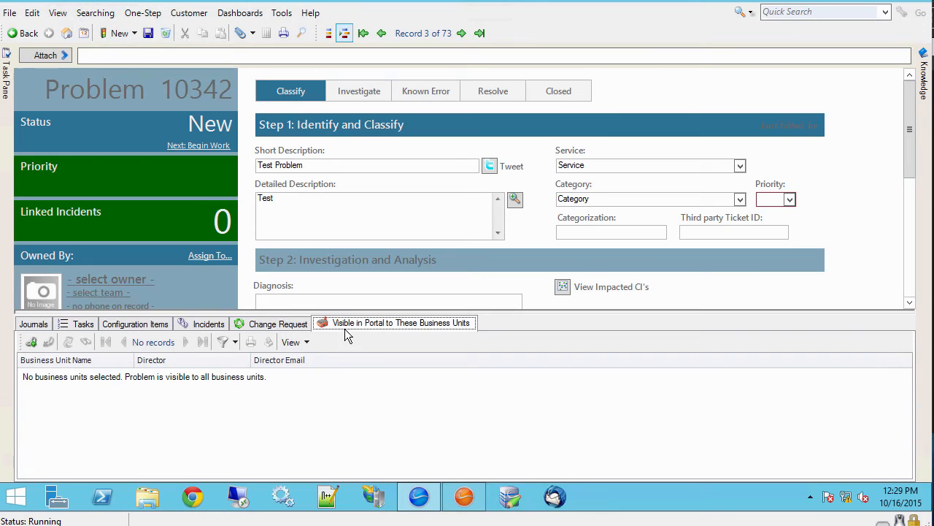
{"action": "mouse_move", "coordinate": [449, 339]}
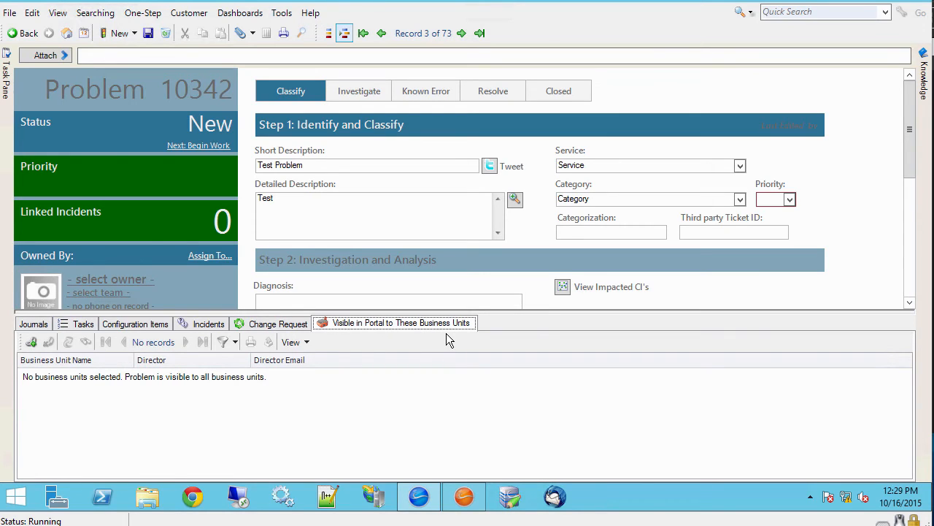
{"action": "mouse_move", "coordinate": [124, 212]}
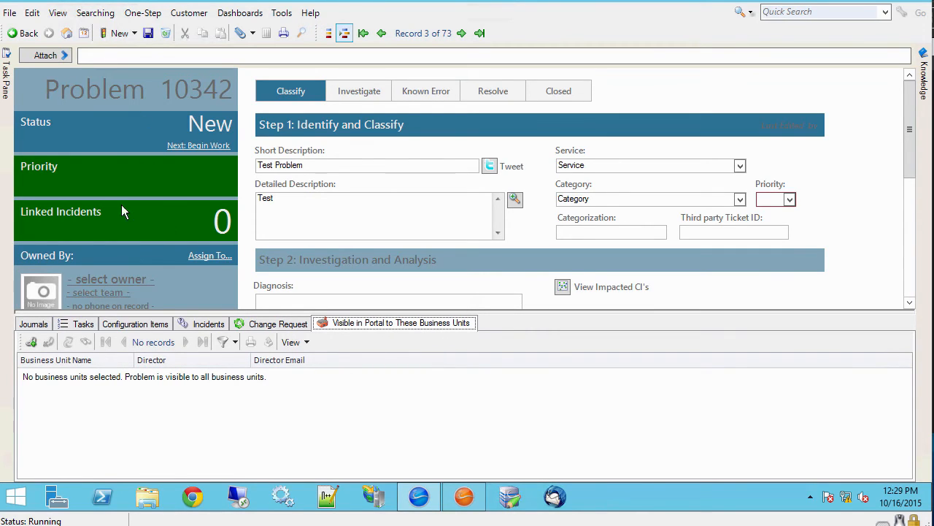
{"action": "mouse_move", "coordinate": [46, 385]}
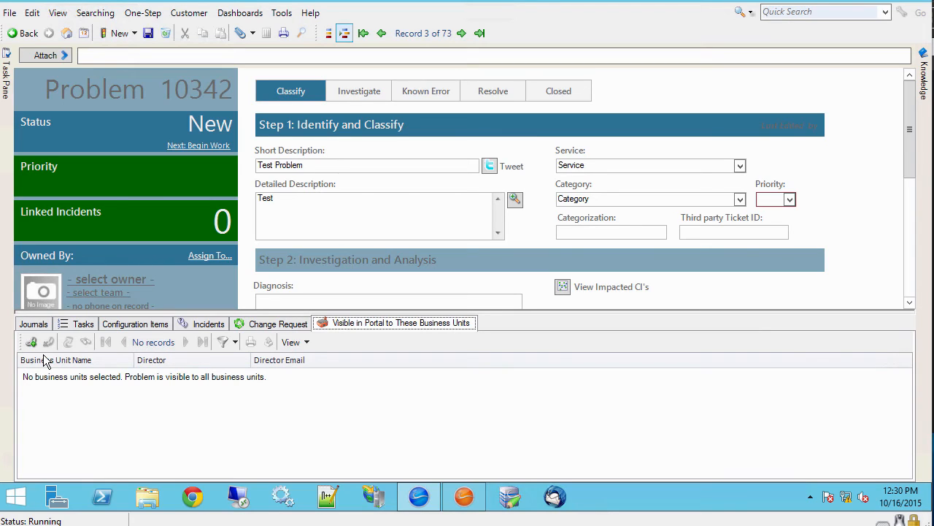
{"action": "mouse_move", "coordinate": [666, 249]}
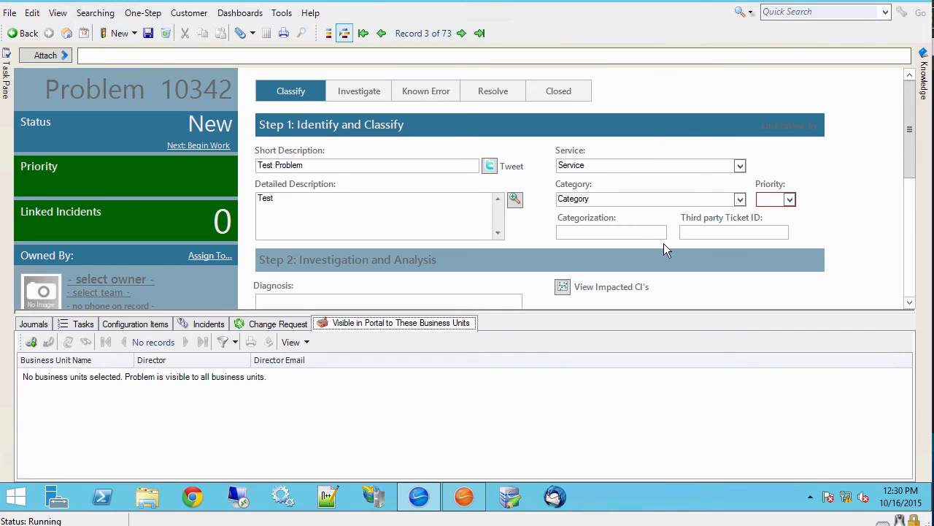
{"action": "mouse_move", "coordinate": [181, 380]}
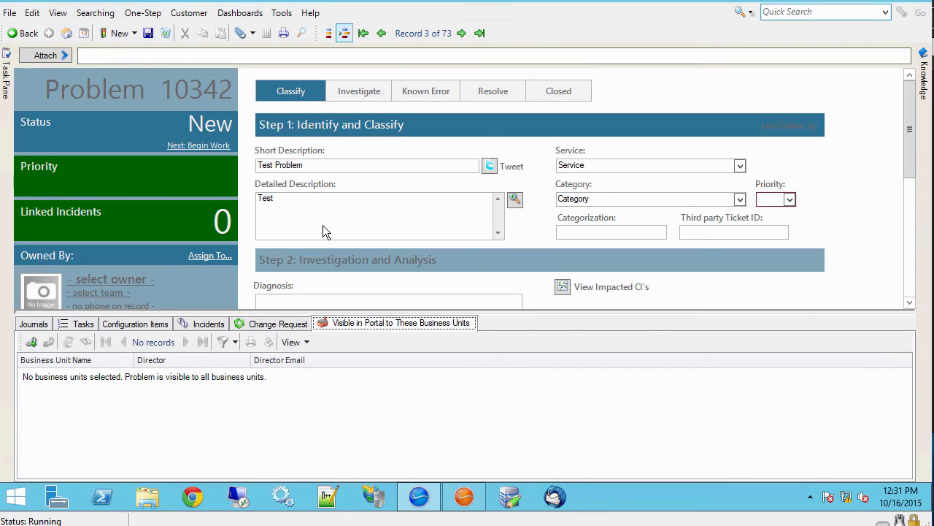
{"action": "mouse_move", "coordinate": [182, 104]}
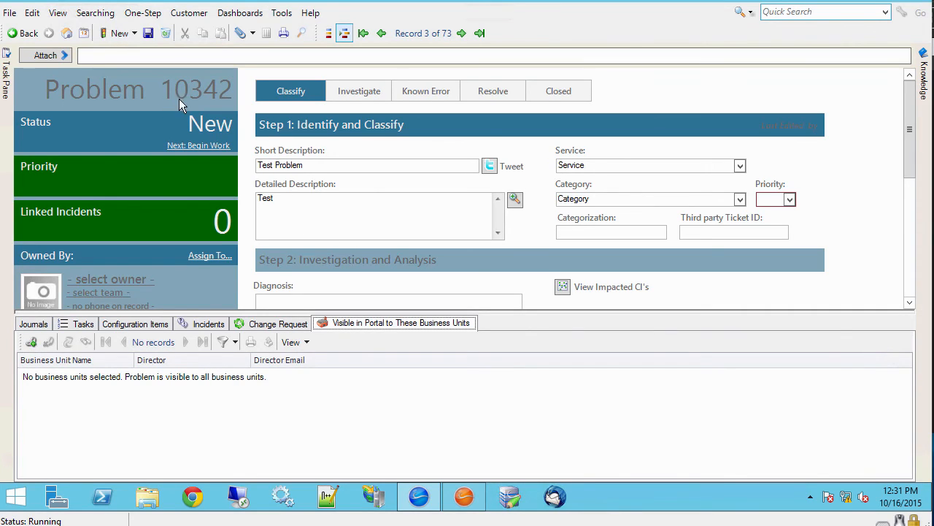
{"action": "mouse_move", "coordinate": [233, 105]}
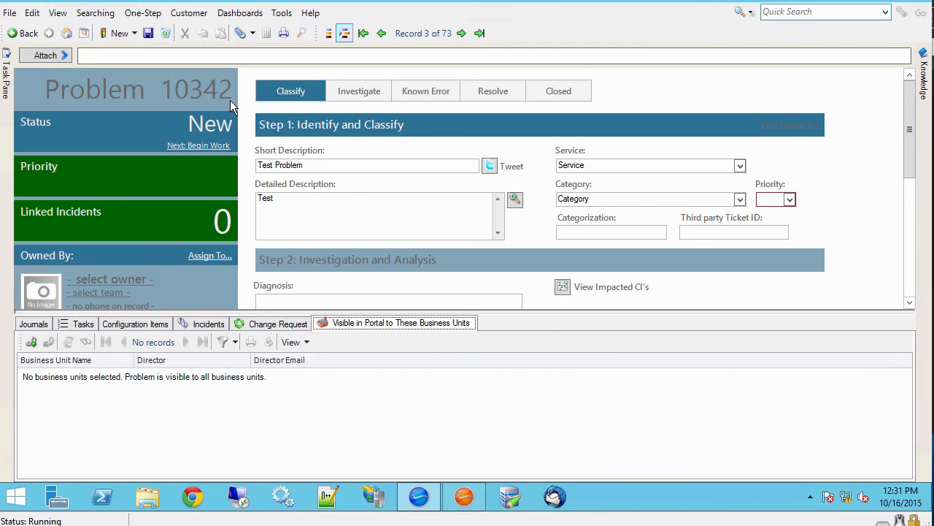
{"action": "mouse_move", "coordinate": [44, 432]}
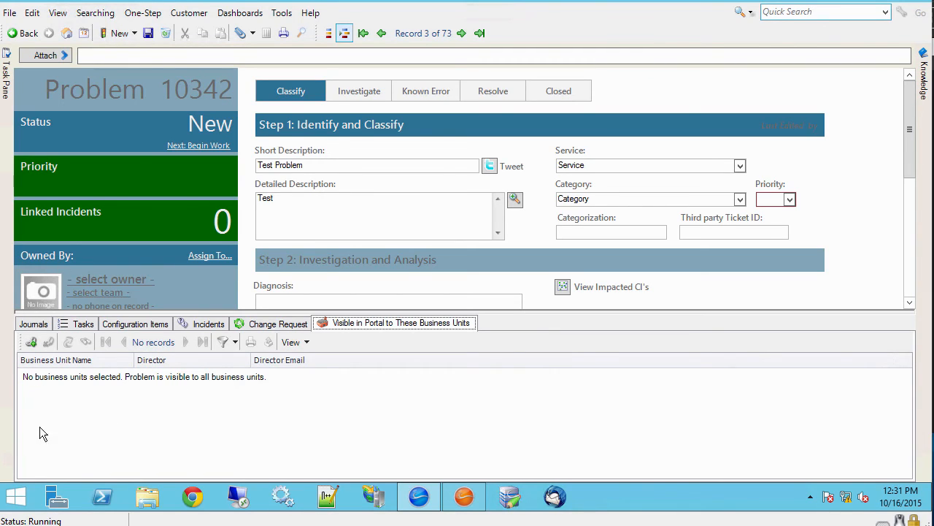
{"action": "mouse_move", "coordinate": [37, 370]}
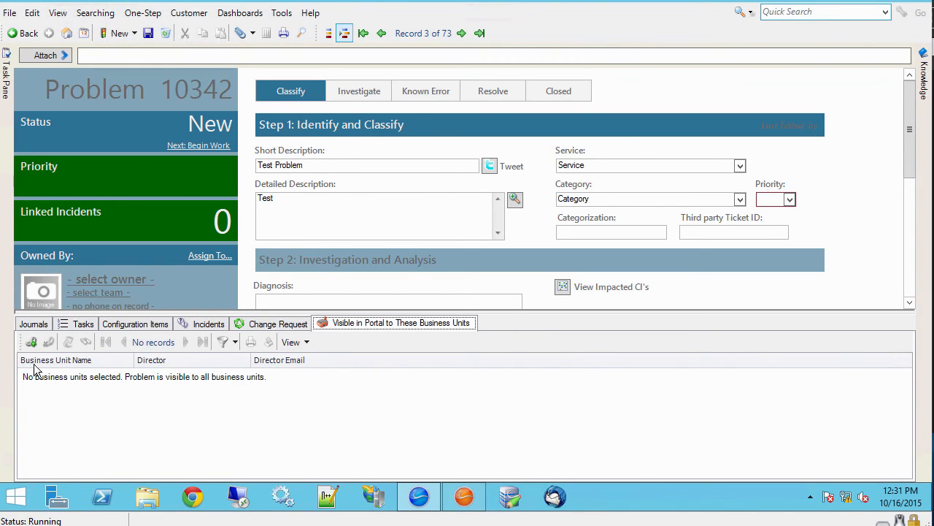
{"action": "mouse_move", "coordinate": [308, 193]}
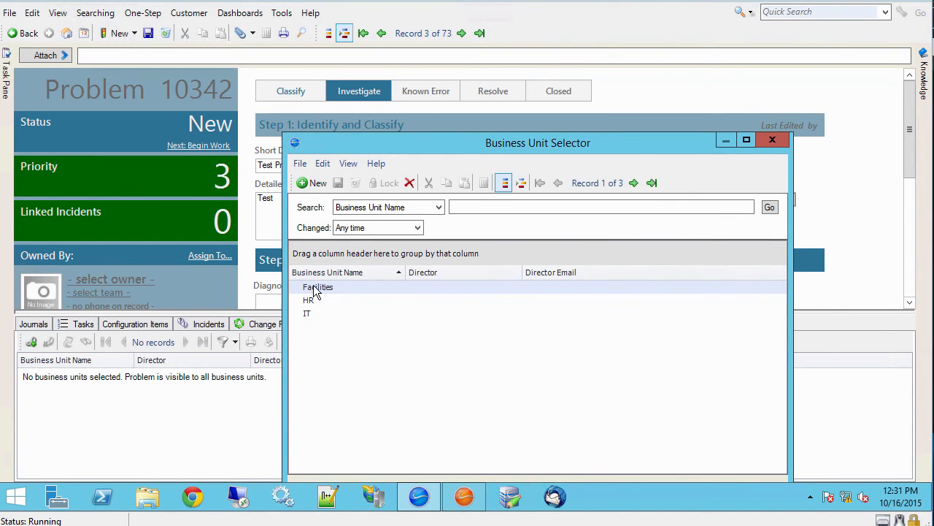
{"action": "mouse_move", "coordinate": [430, 182]}
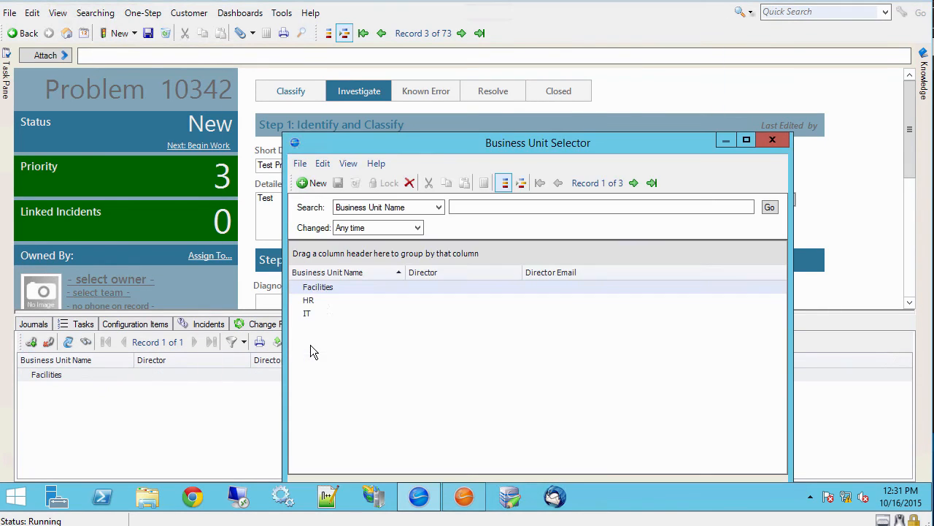
- Link the Facilities and IT business units to Problem 10342 via the Business Unit Selector
{"action": "double_click", "coordinate": [307, 312]}
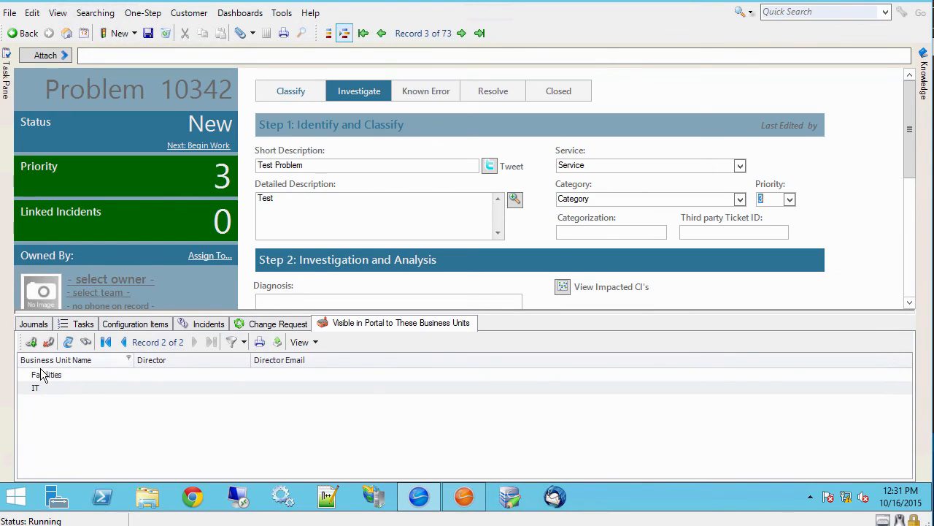
{"action": "left_click", "coordinate": [35, 389]}
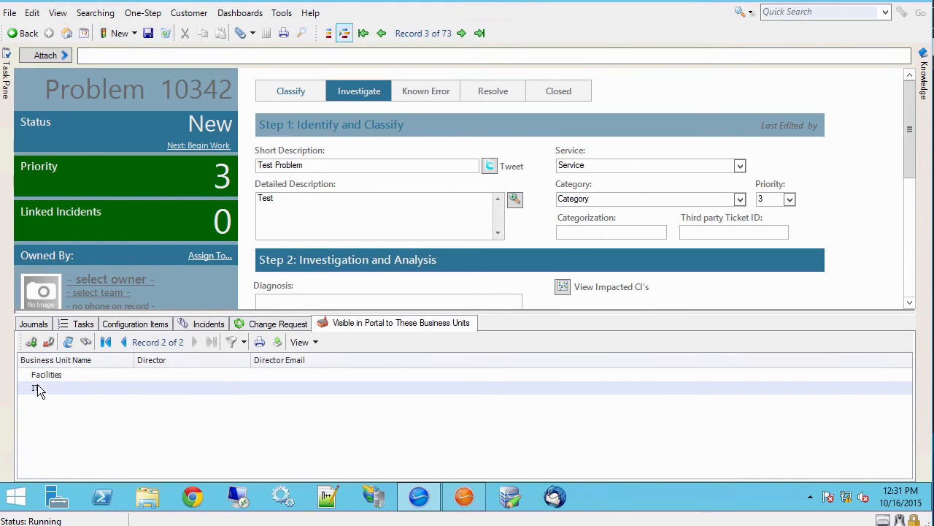
{"action": "left_click", "coordinate": [123, 341]}
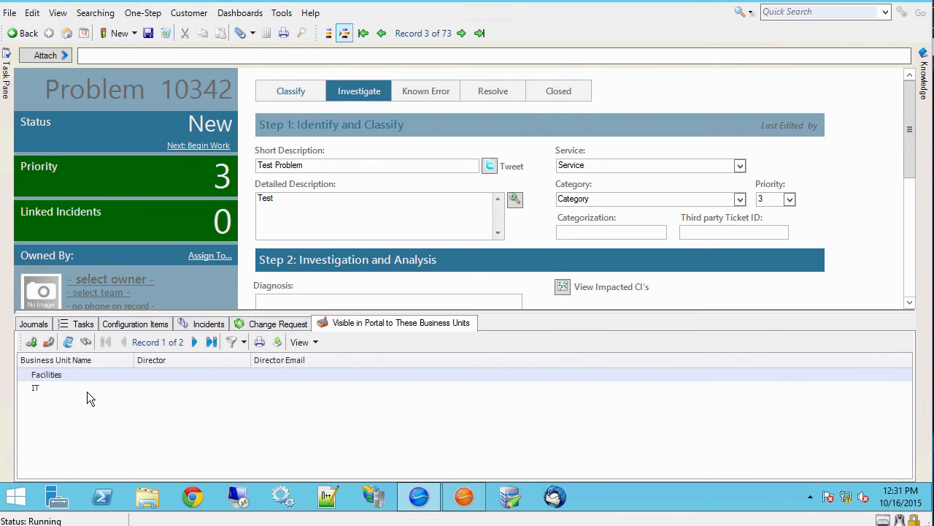
{"action": "mouse_move", "coordinate": [397, 181]}
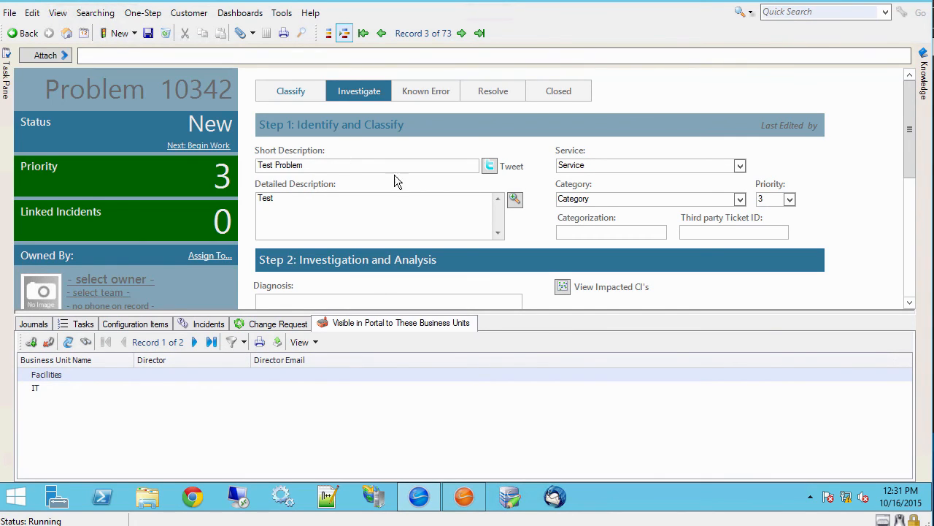
{"action": "mouse_move", "coordinate": [88, 387]}
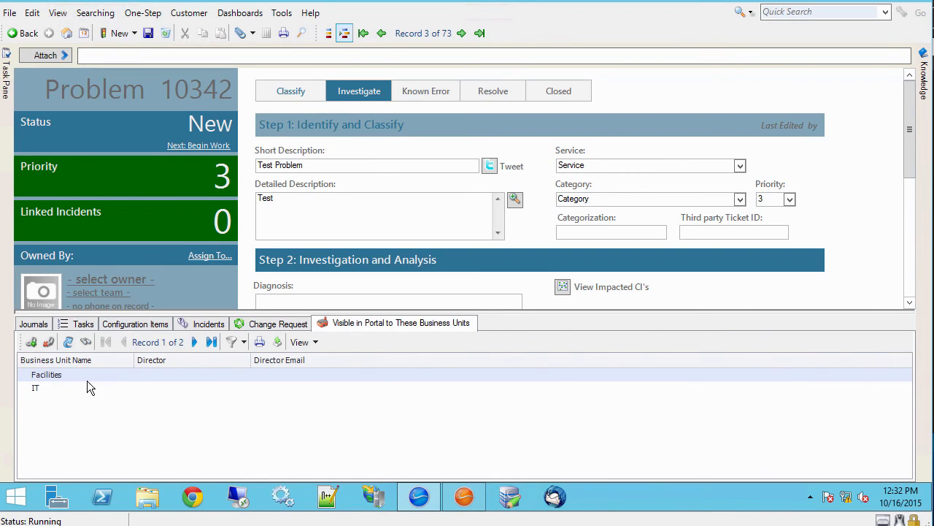
{"action": "mouse_move", "coordinate": [51, 386]}
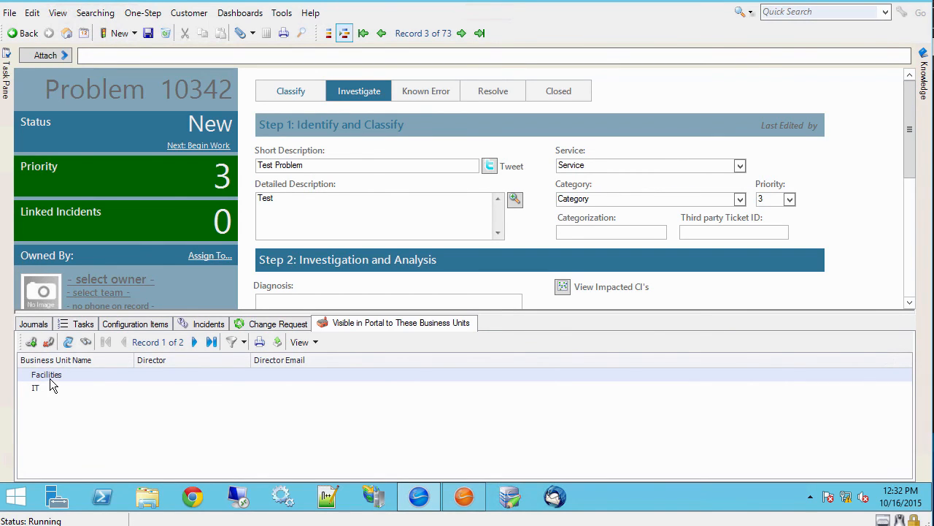
{"action": "mouse_move", "coordinate": [47, 397]}
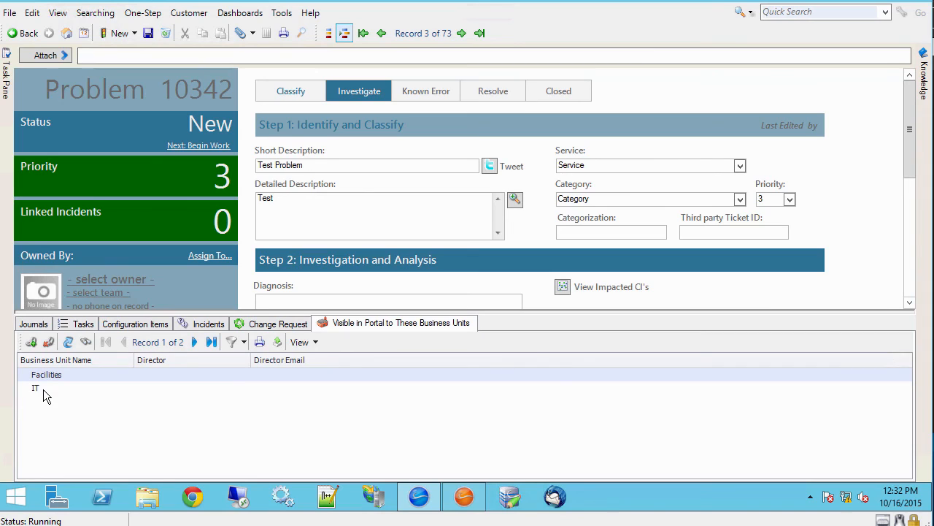
{"action": "mouse_move", "coordinate": [216, 173]}
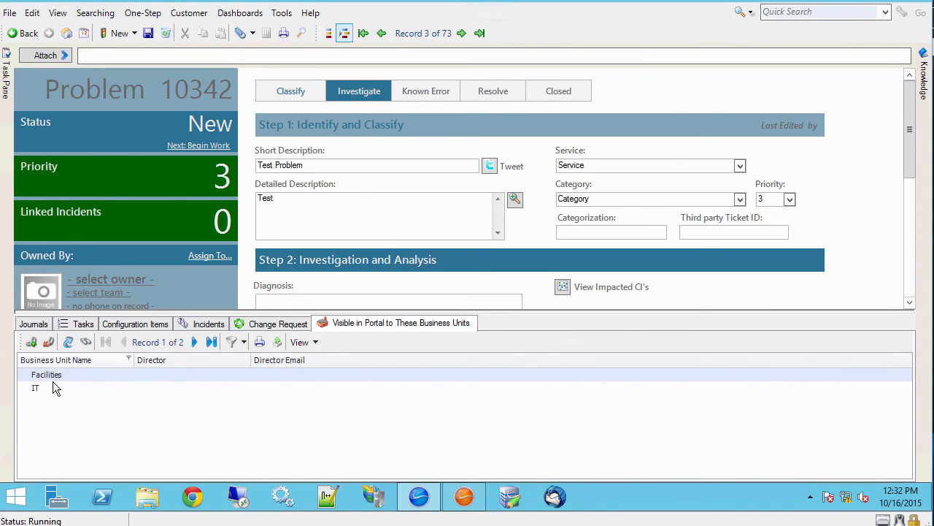
- Unlink a business unit from Problem 10342 and confirm with Yes
{"action": "left_click", "coordinate": [68, 342]}
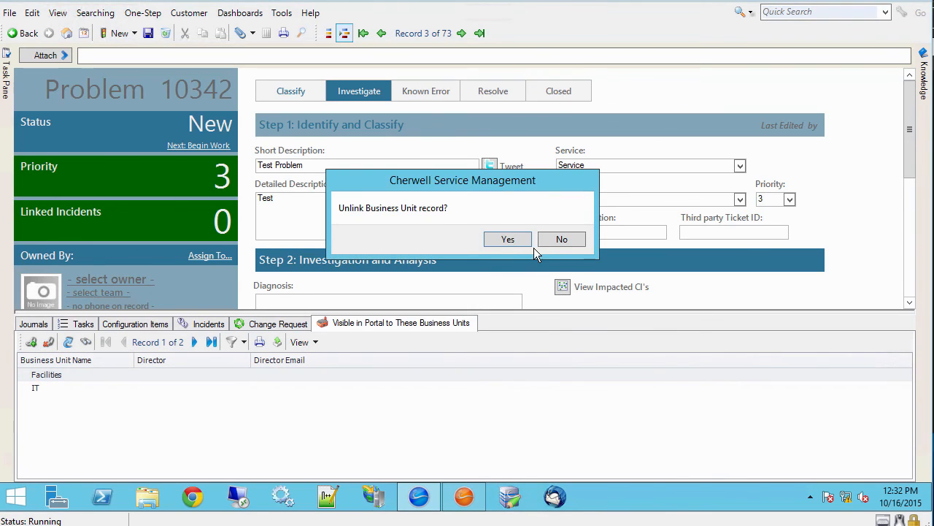
{"action": "mouse_move", "coordinate": [508, 239]}
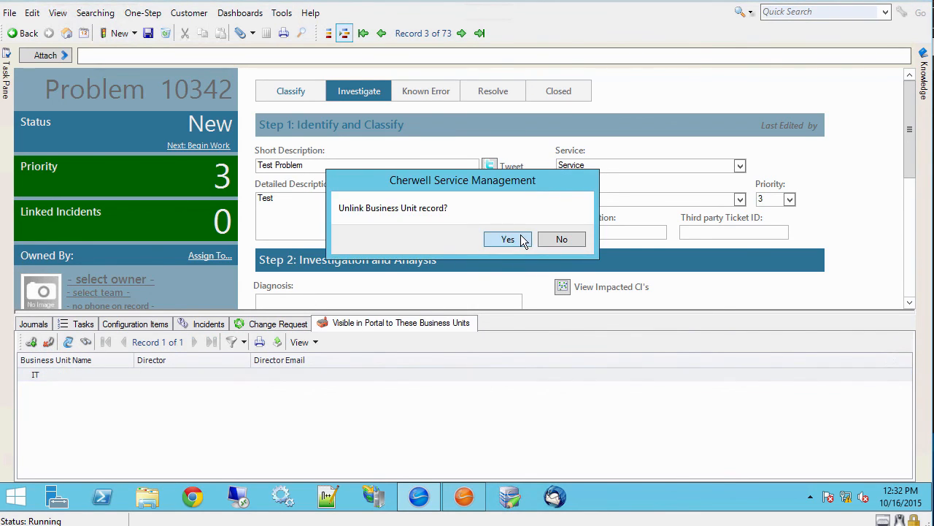
{"action": "left_click", "coordinate": [508, 239]}
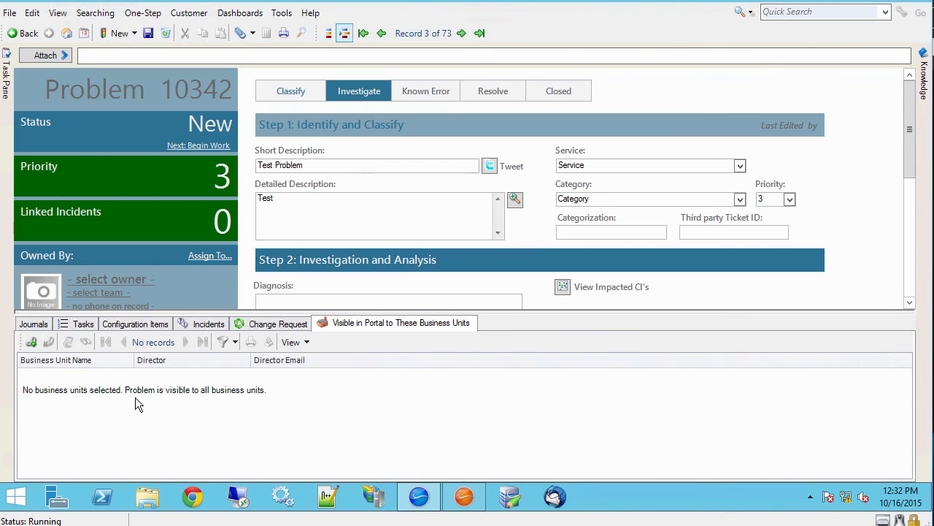
{"action": "mouse_move", "coordinate": [218, 408]}
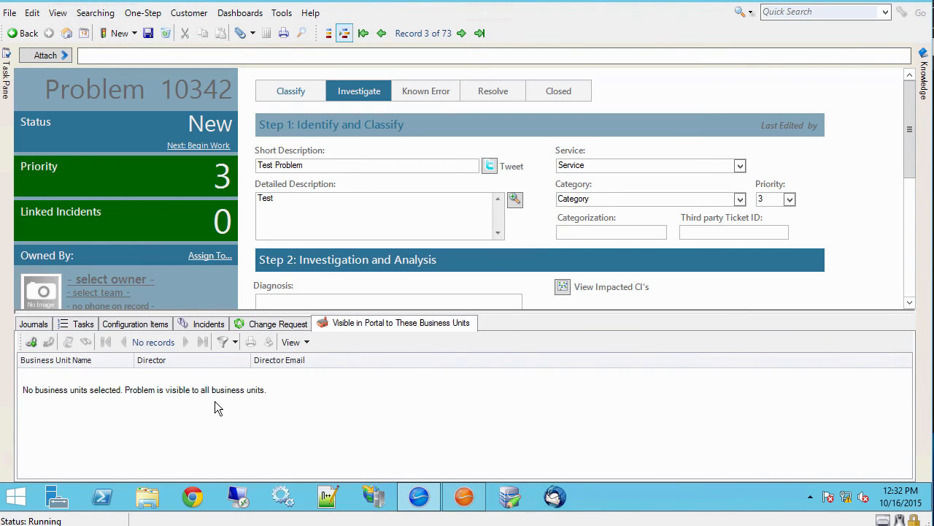
{"action": "mouse_move", "coordinate": [572, 187]}
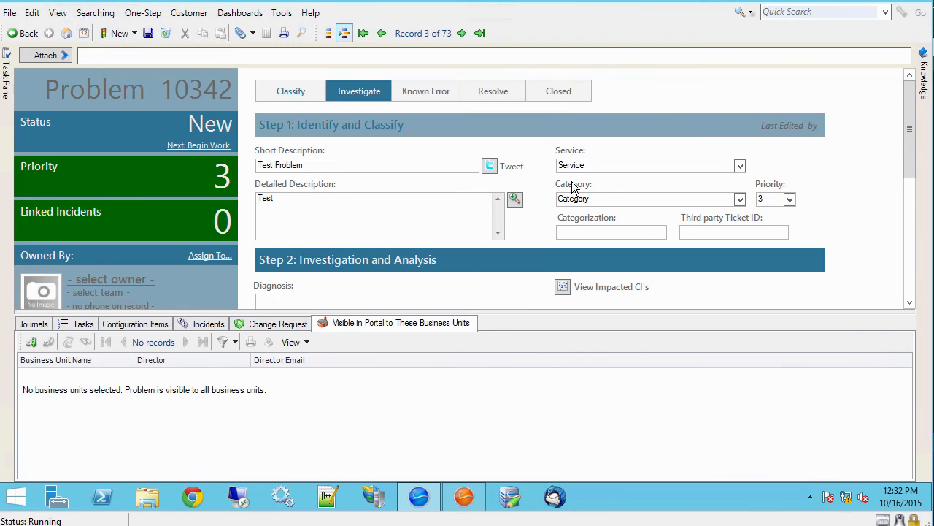
{"action": "mouse_move", "coordinate": [574, 188]}
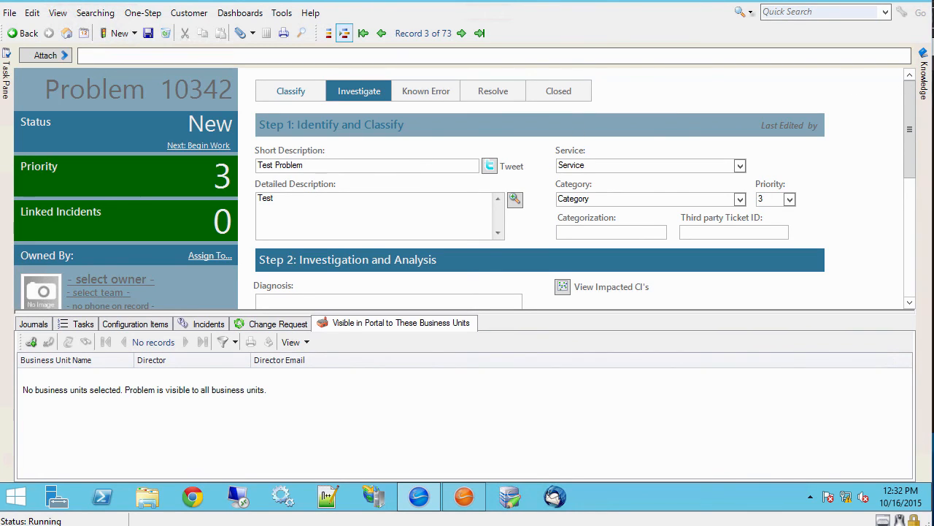